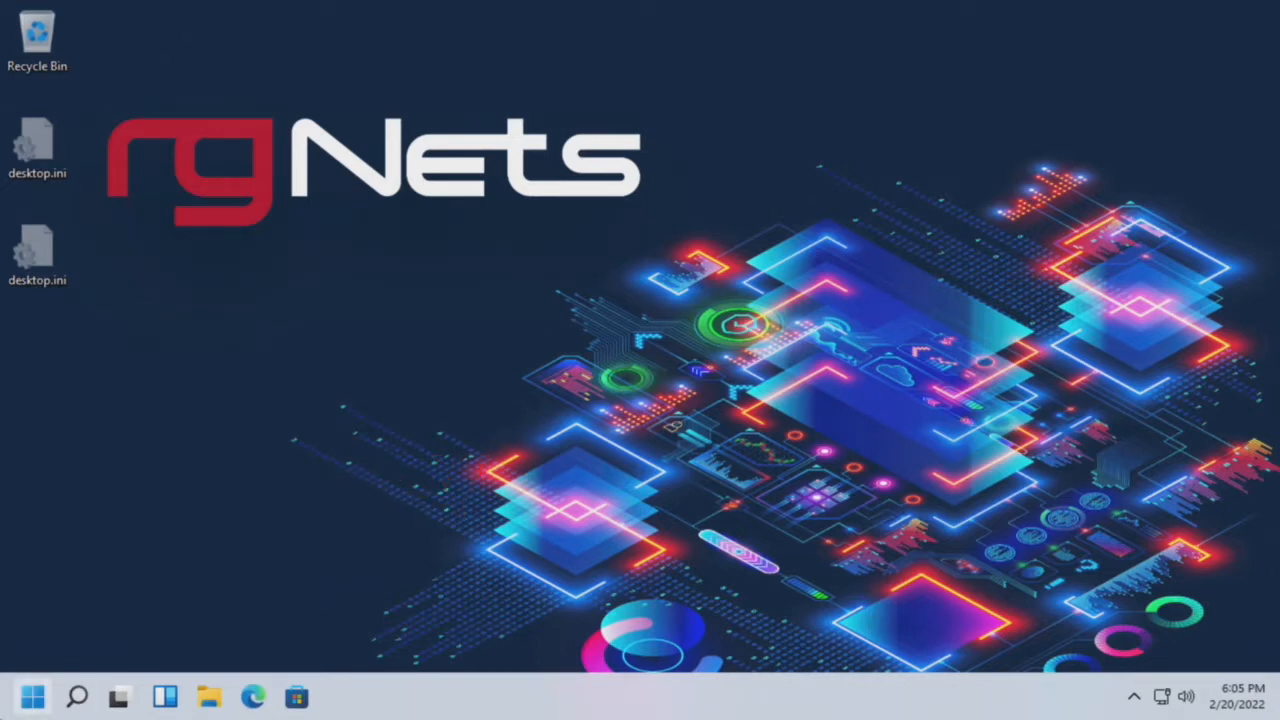
Step: Search Start for 'hyper' and launch Hyper-V Manager
{"action": "type", "text": "hyper"}
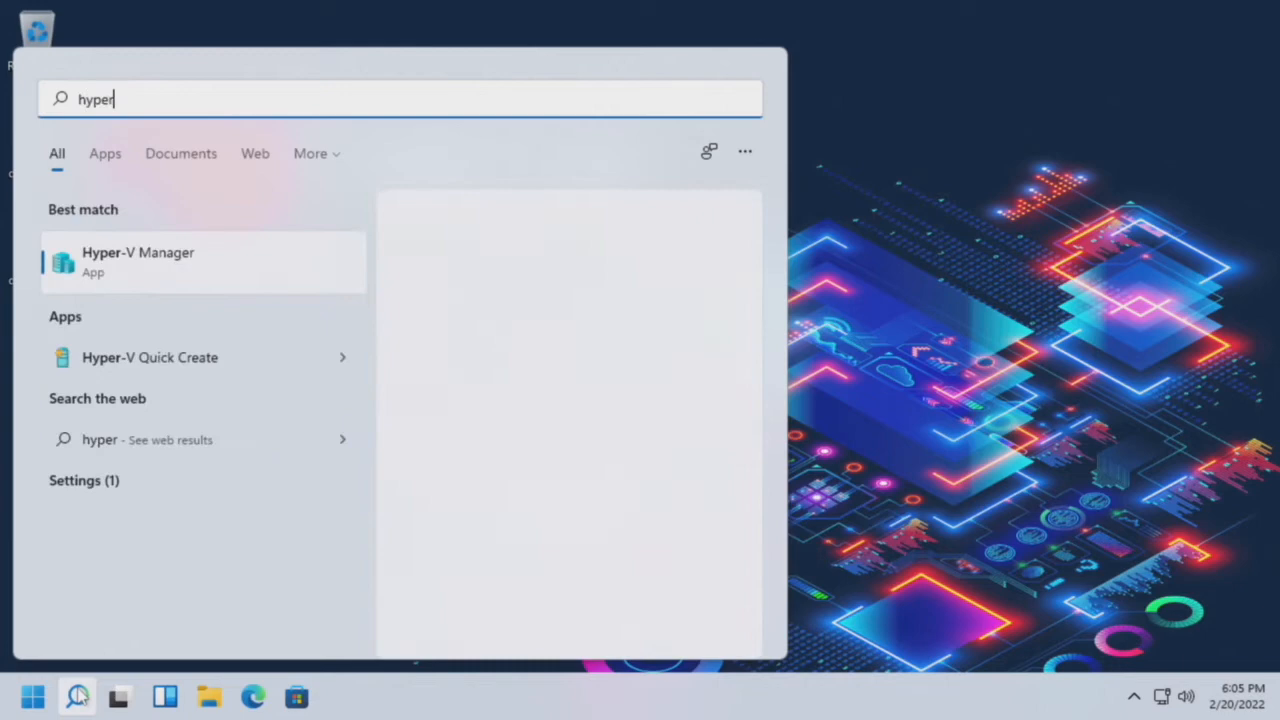
{"action": "right_click", "coordinate": [138, 262]}
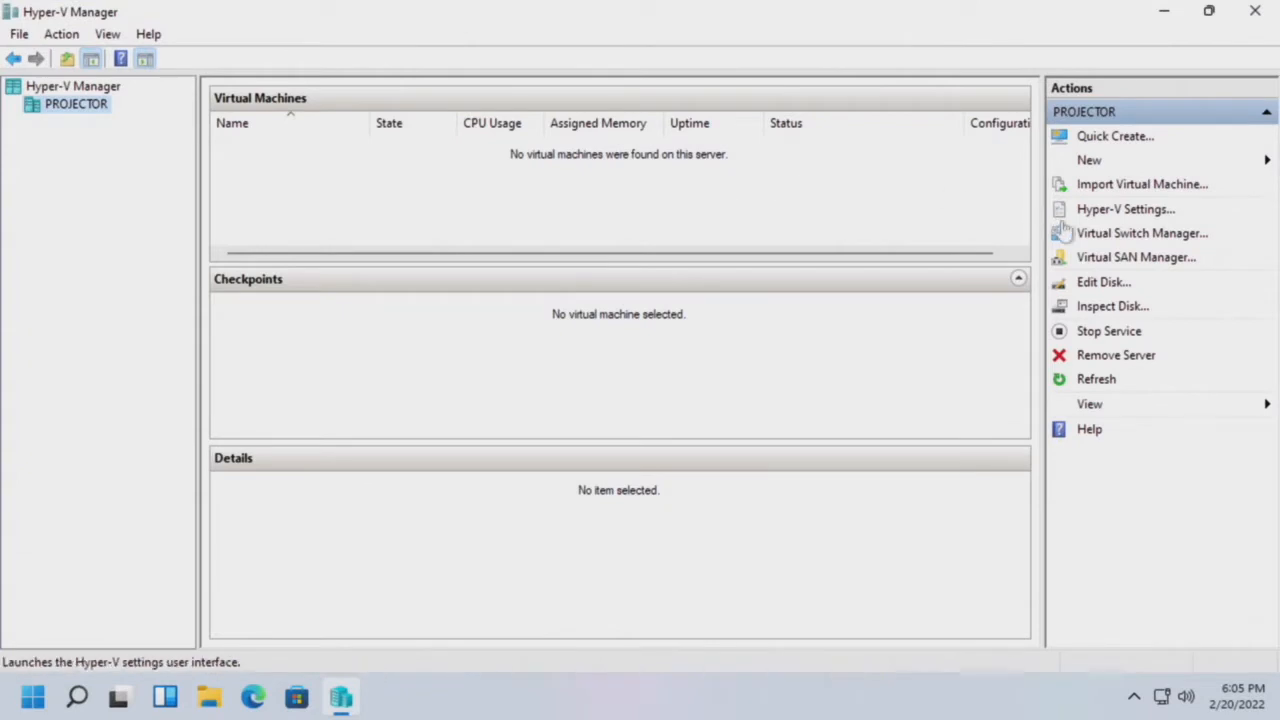
Step: Create a private virtual switch named 'Private LAN 0' in Virtual Switch Manager
{"action": "left_click", "coordinate": [1142, 232]}
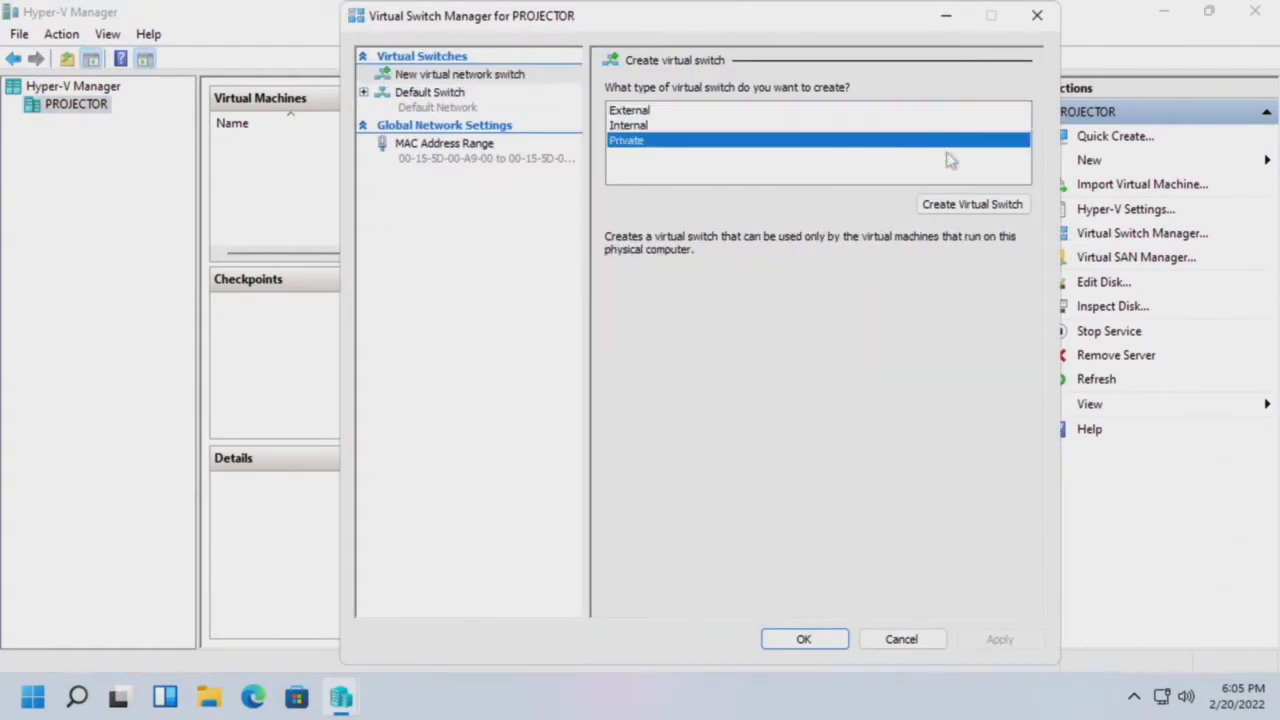
{"action": "left_click", "coordinate": [971, 204]}
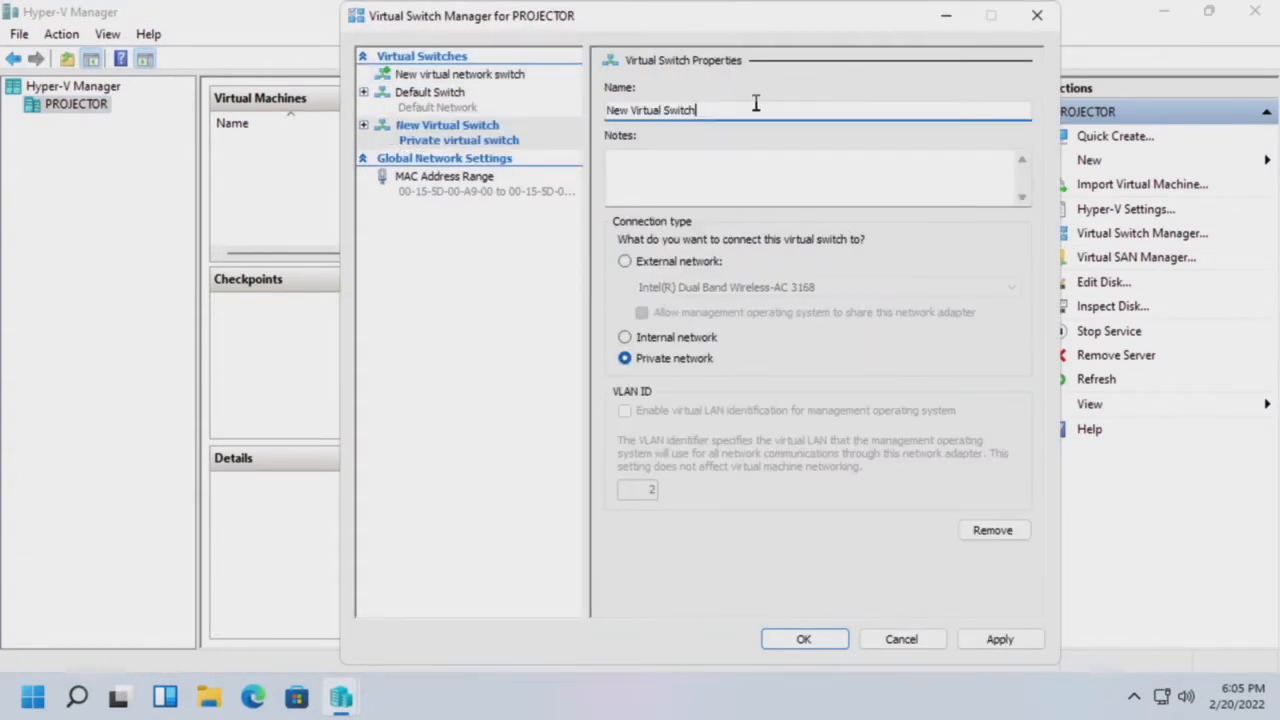
{"action": "type", "text": "Private LAN"}
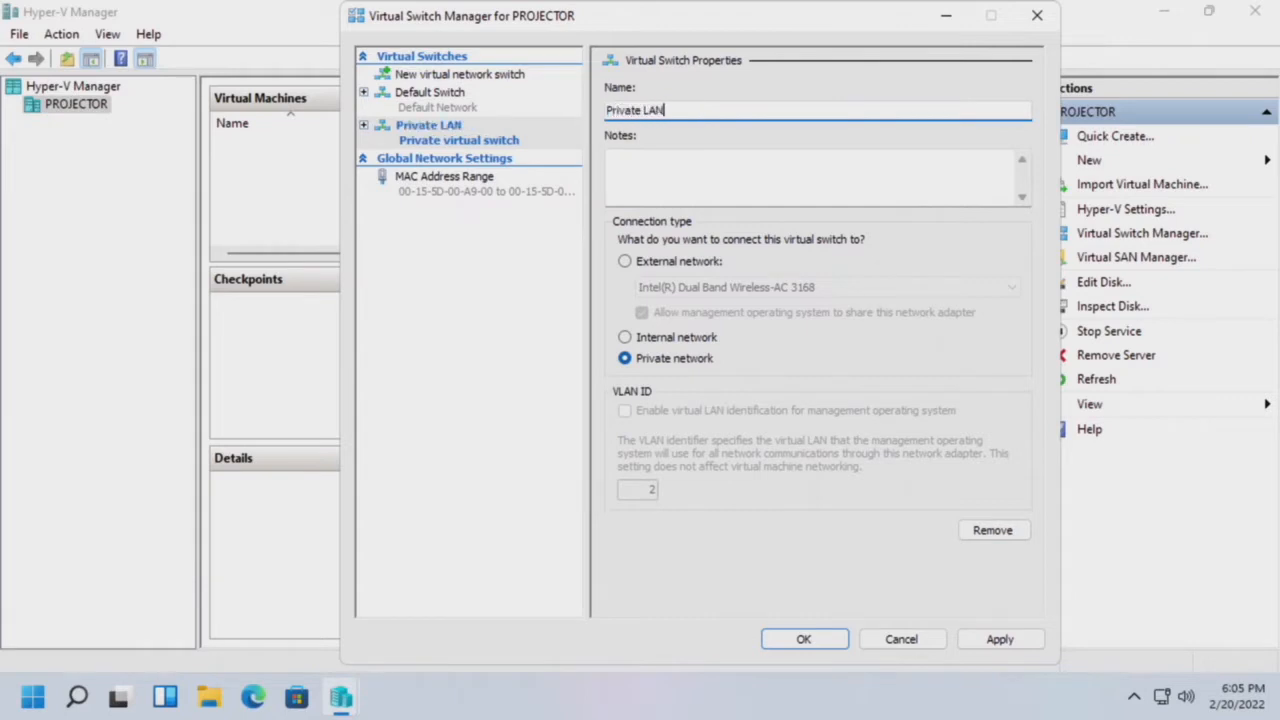
{"action": "type", "text": "0"}
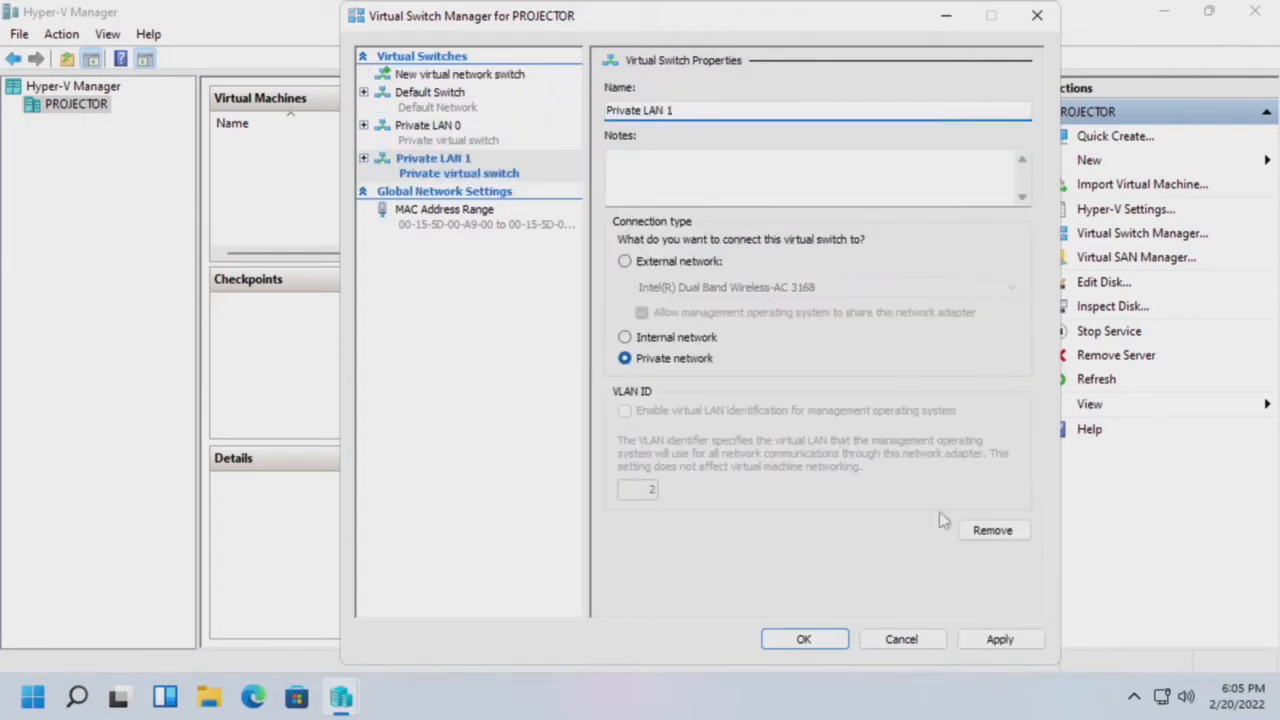
{"action": "key", "text": "BackSpace"}
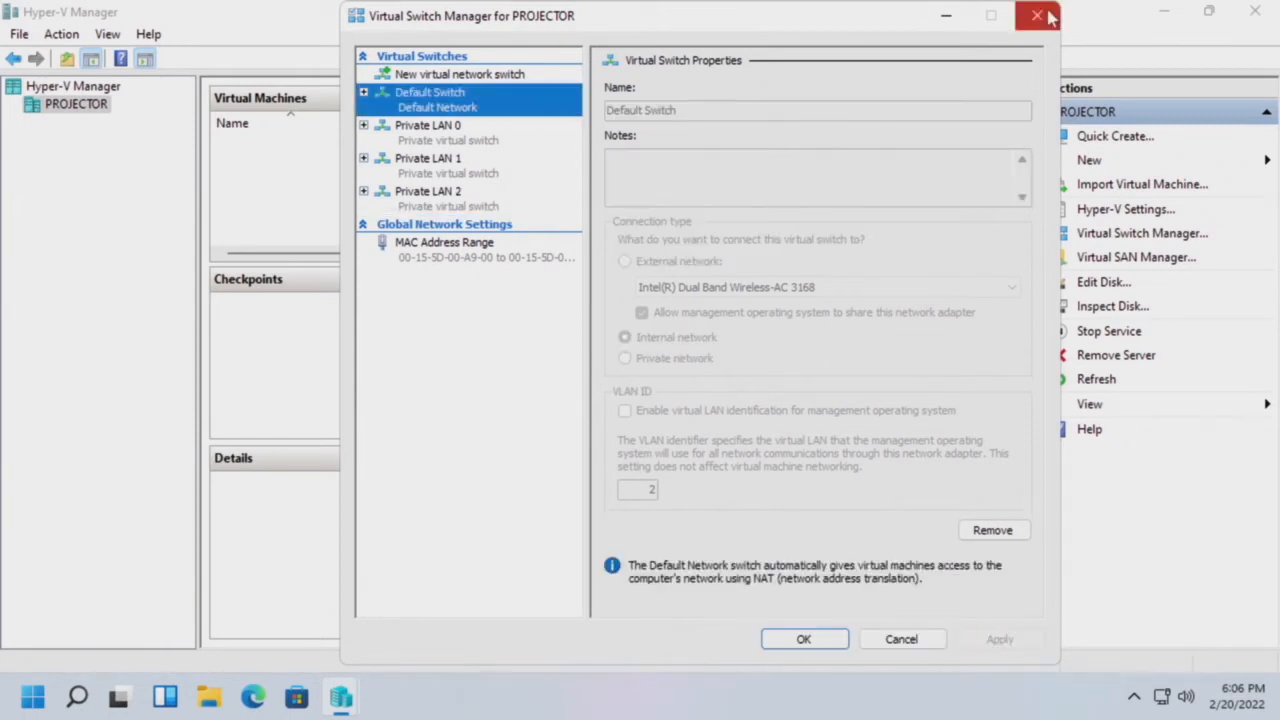
Step: Start a new virtual machine named rXg, keeping Generation 1 and 8192 MB memory
{"action": "left_click", "coordinate": [1037, 15]}
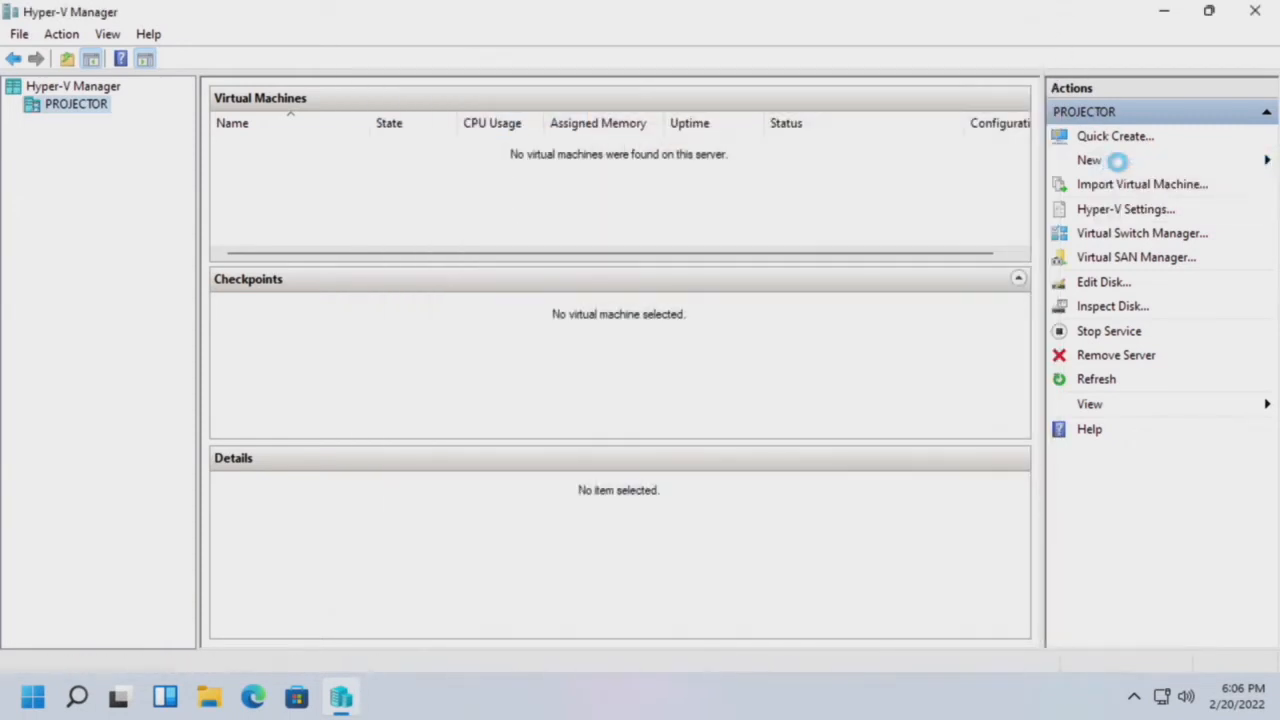
{"action": "left_click", "coordinate": [1089, 160]}
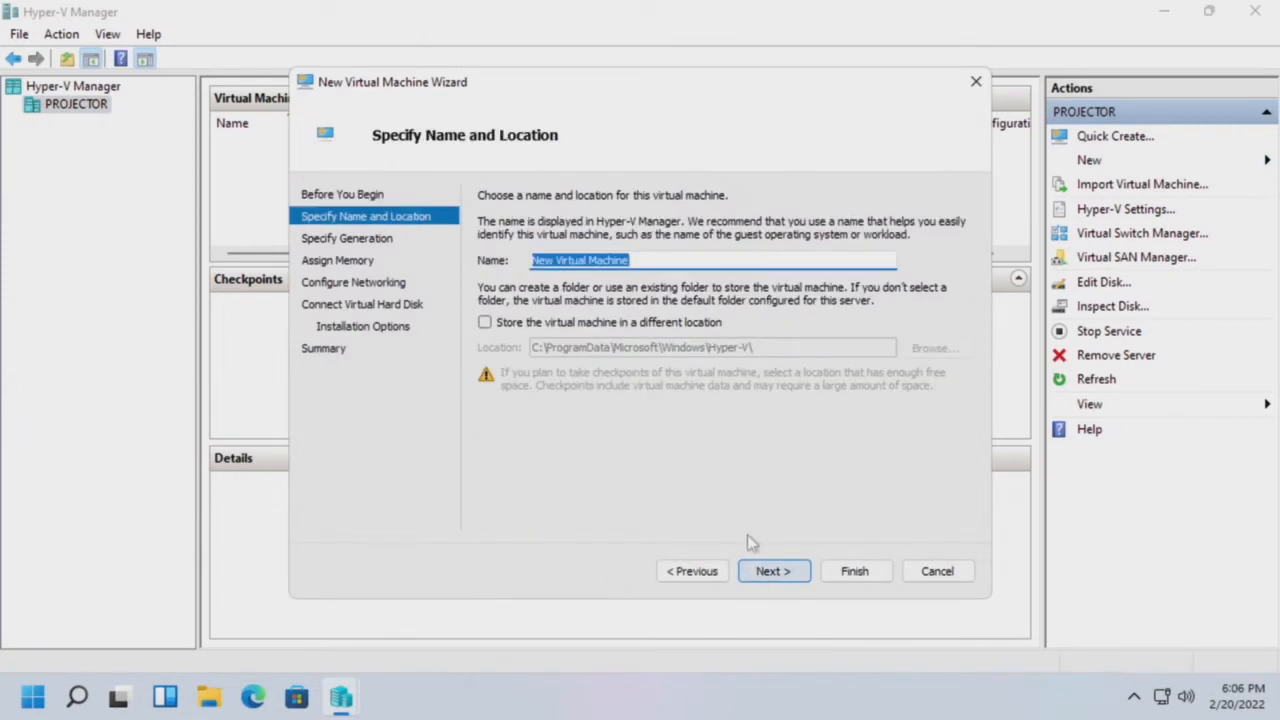
{"action": "type", "text": "rXg"}
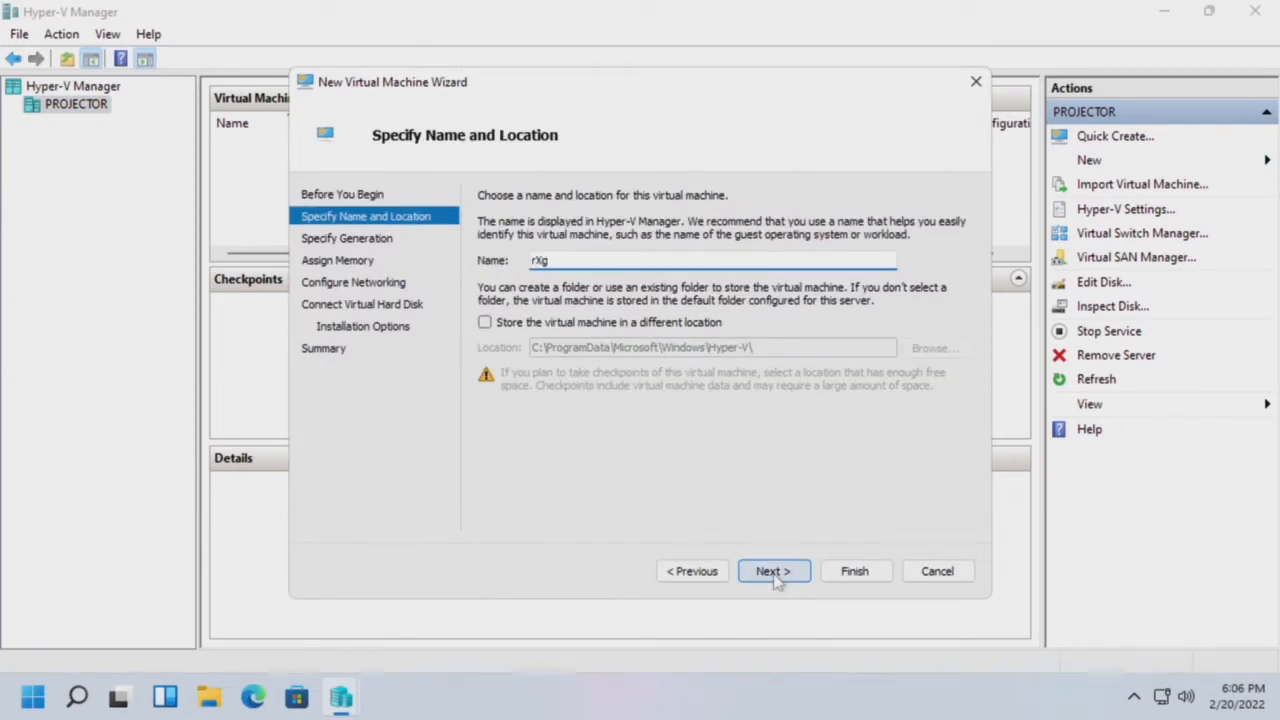
{"action": "left_click", "coordinate": [772, 570]}
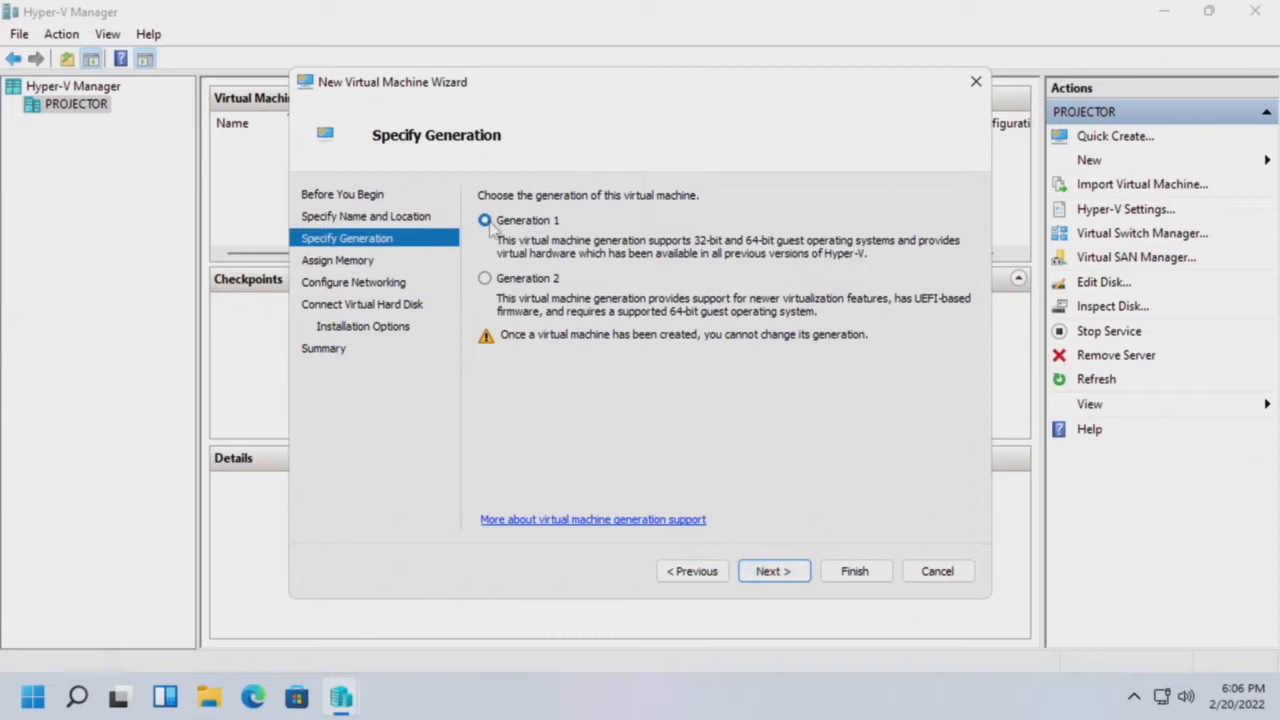
{"action": "mouse_move", "coordinate": [528, 267]}
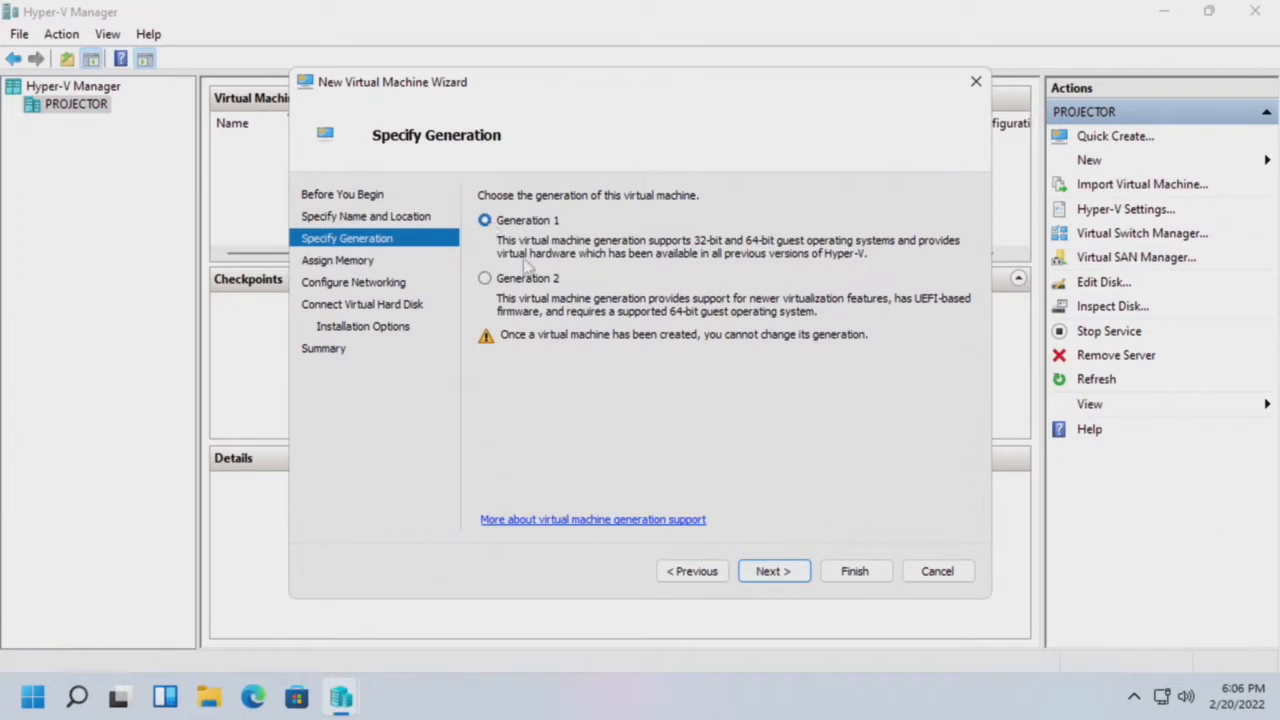
{"action": "left_click", "coordinate": [772, 571]}
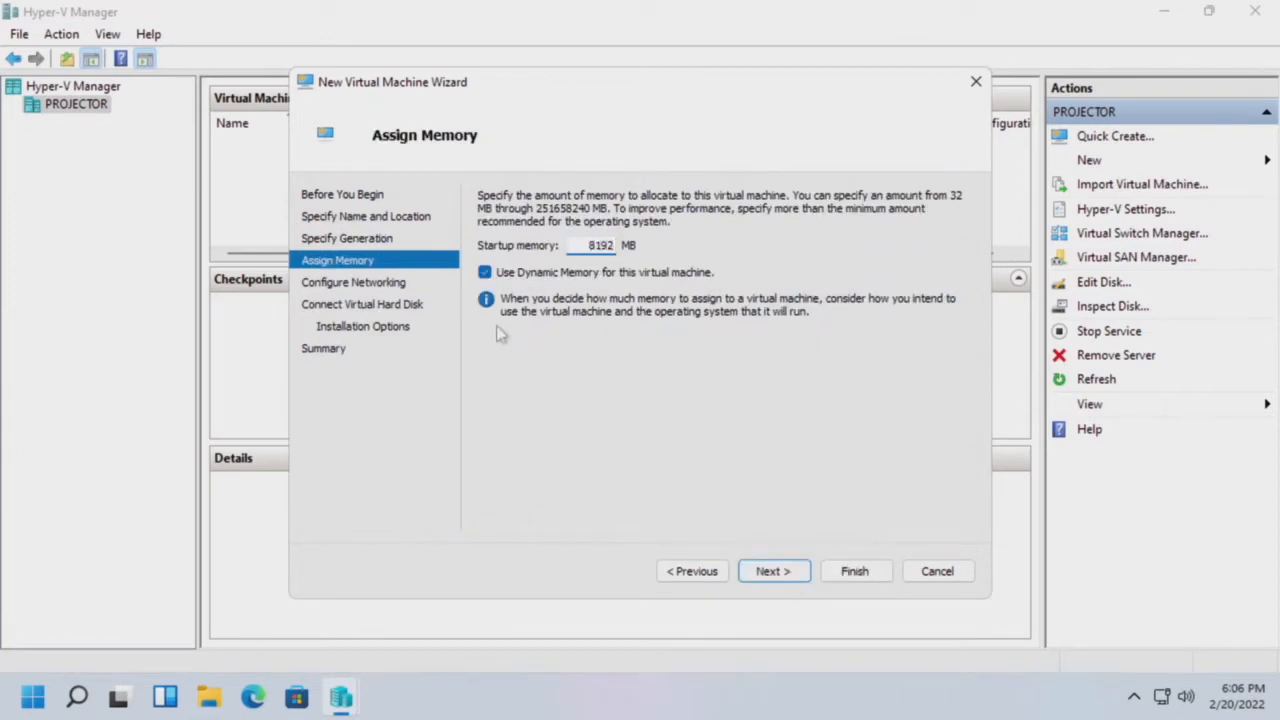
{"action": "left_click", "coordinate": [773, 571]}
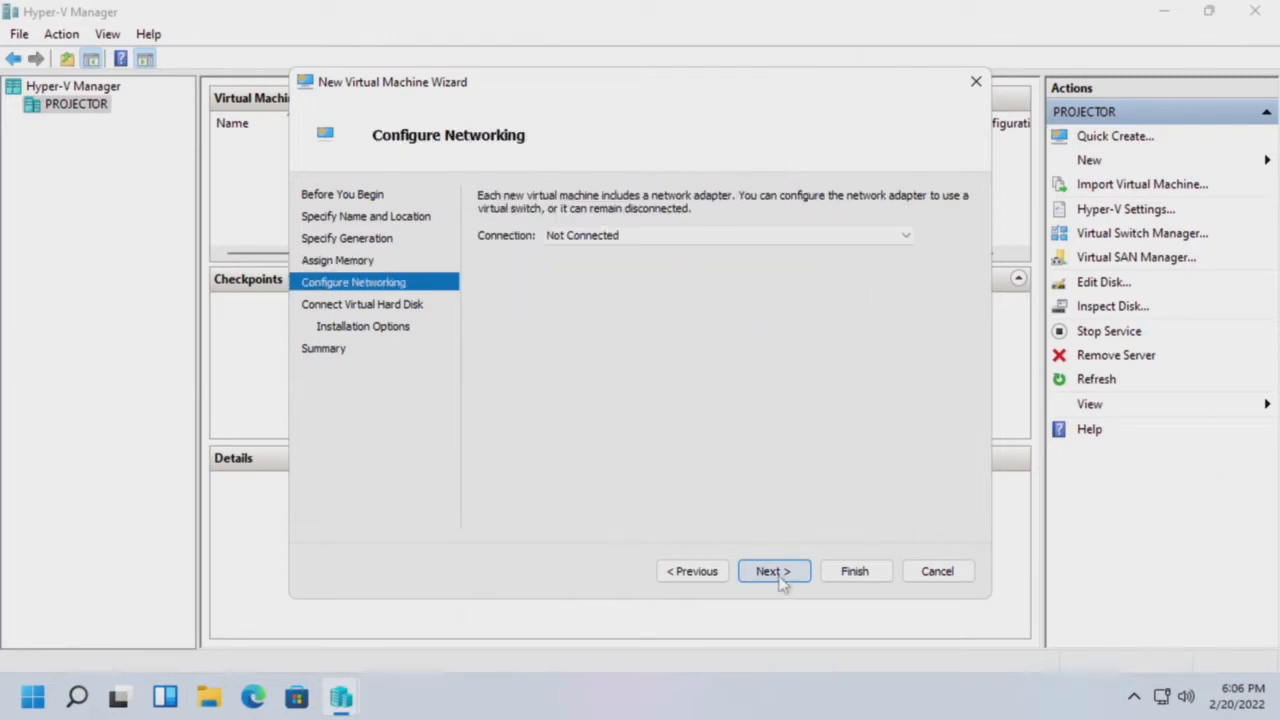
Step: Connect rXg to Default Switch, give it a 60 GB disk, and install from bootable media
{"action": "left_click", "coordinate": [903, 235]}
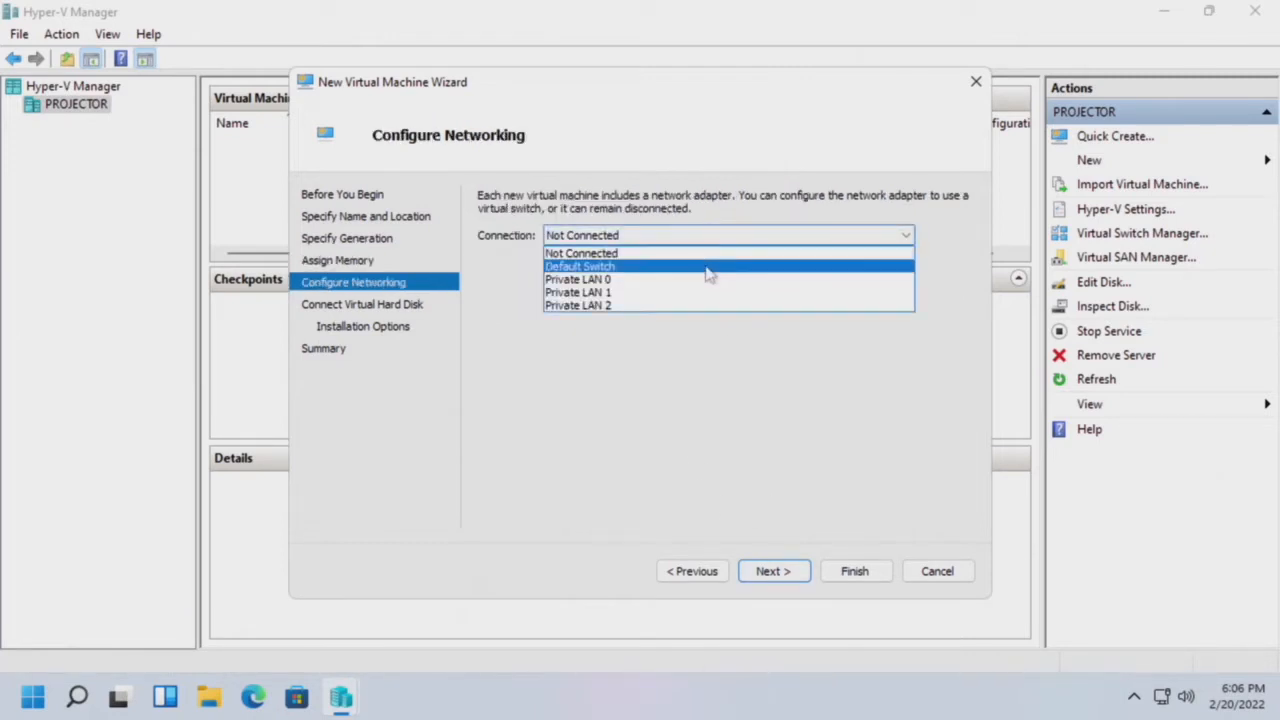
{"action": "left_click", "coordinate": [773, 571]}
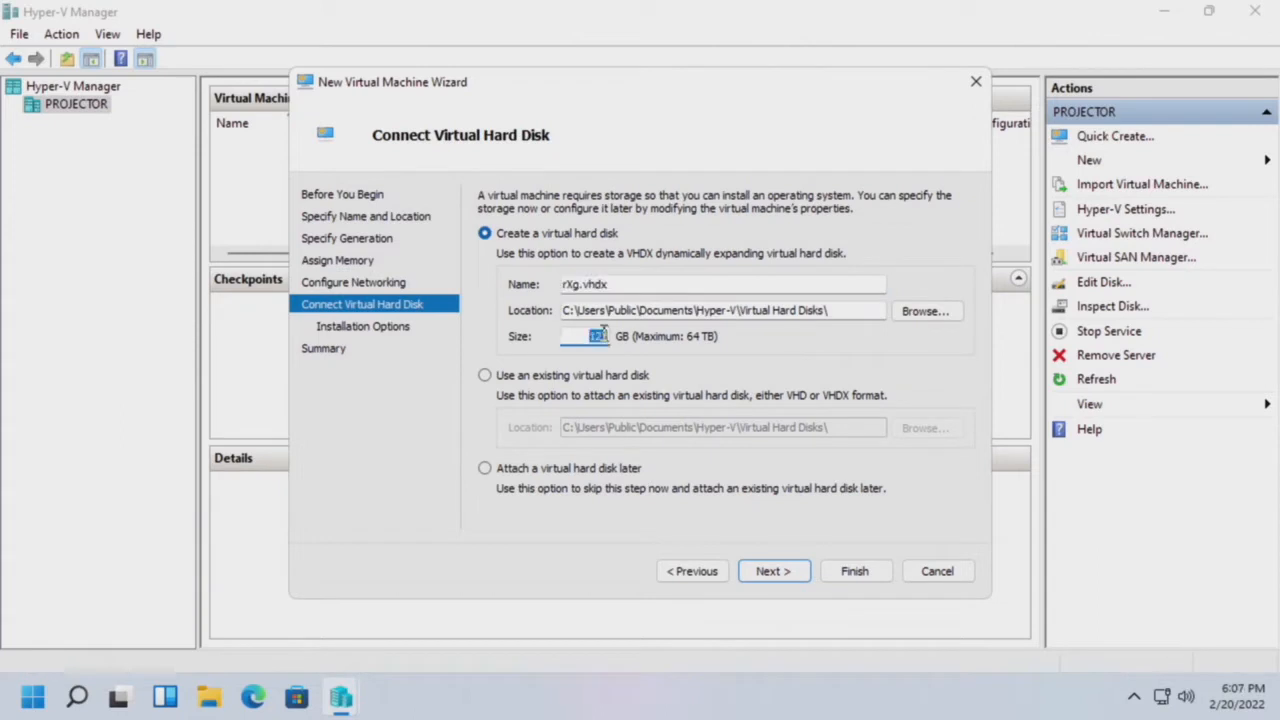
{"action": "type", "text": "60"}
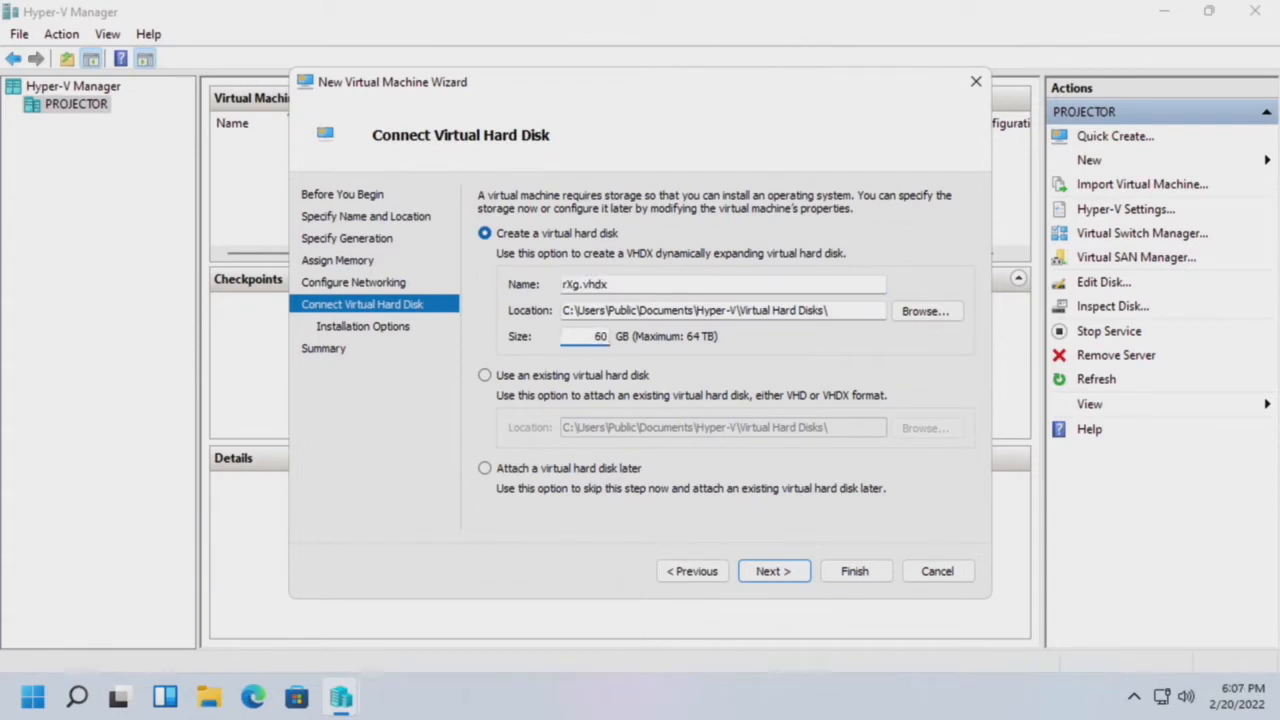
{"action": "left_click", "coordinate": [773, 571]}
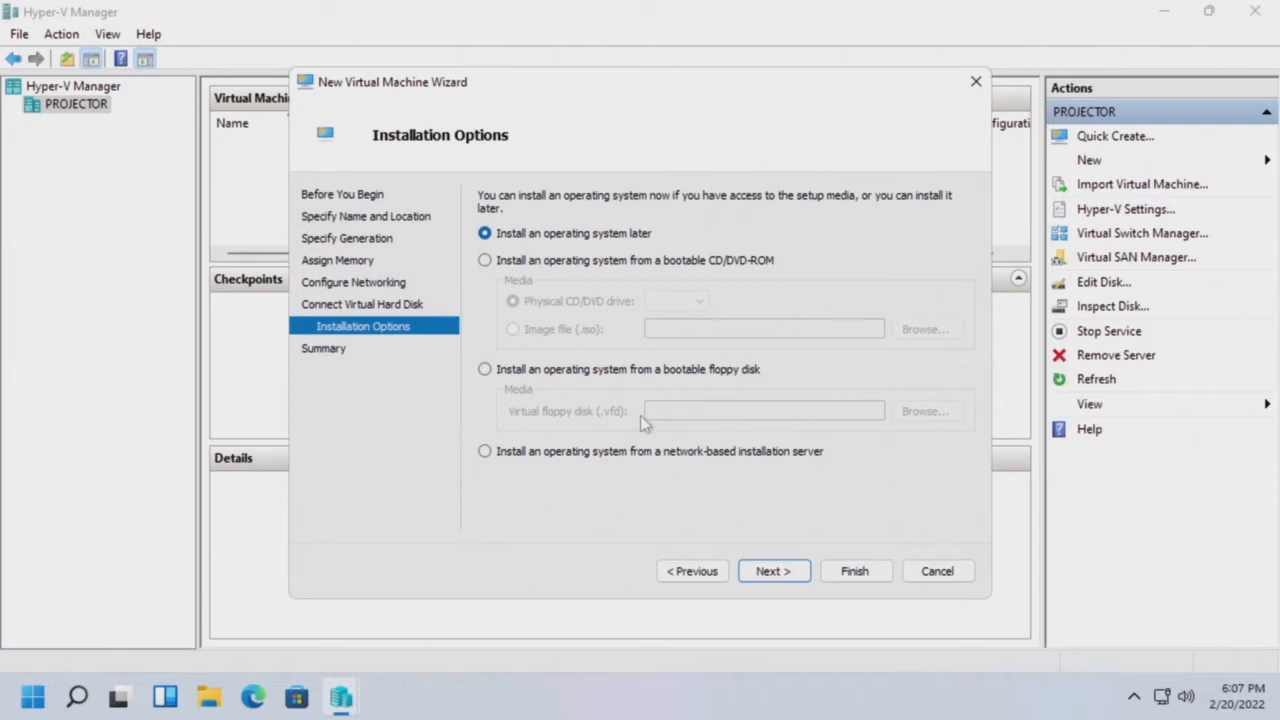
{"action": "left_click", "coordinate": [485, 260]}
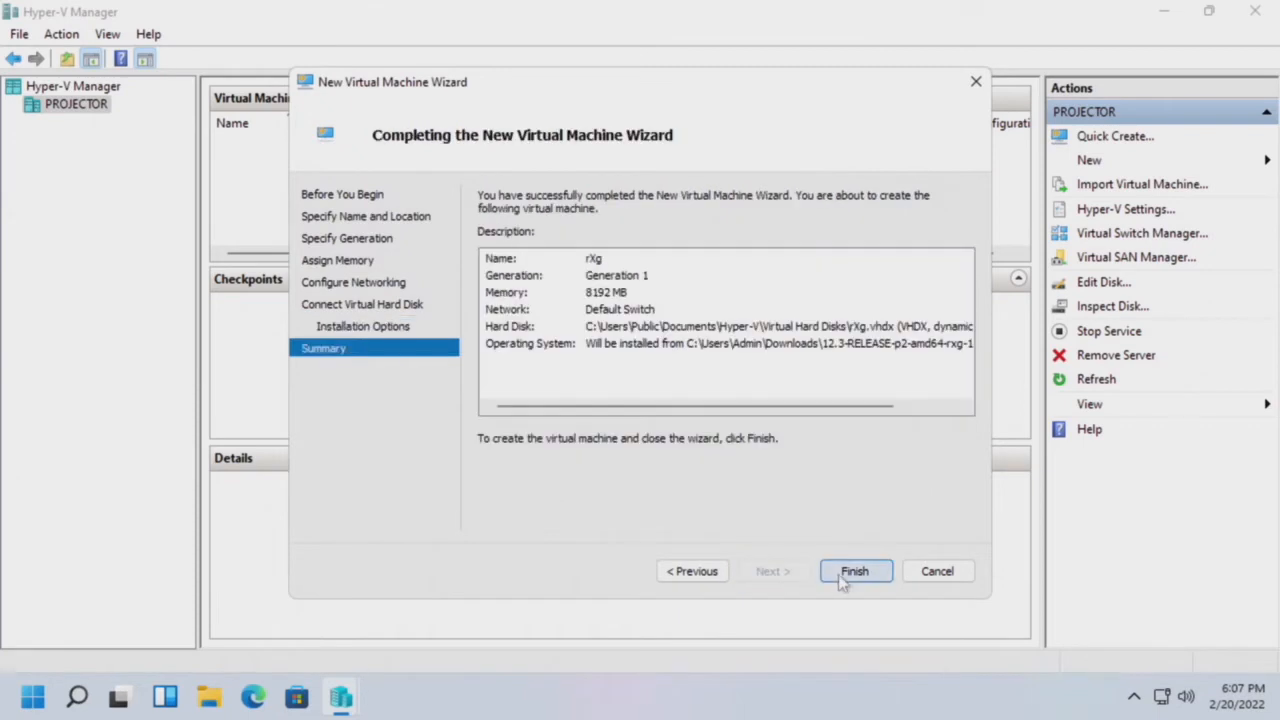
{"action": "left_click", "coordinate": [854, 570]}
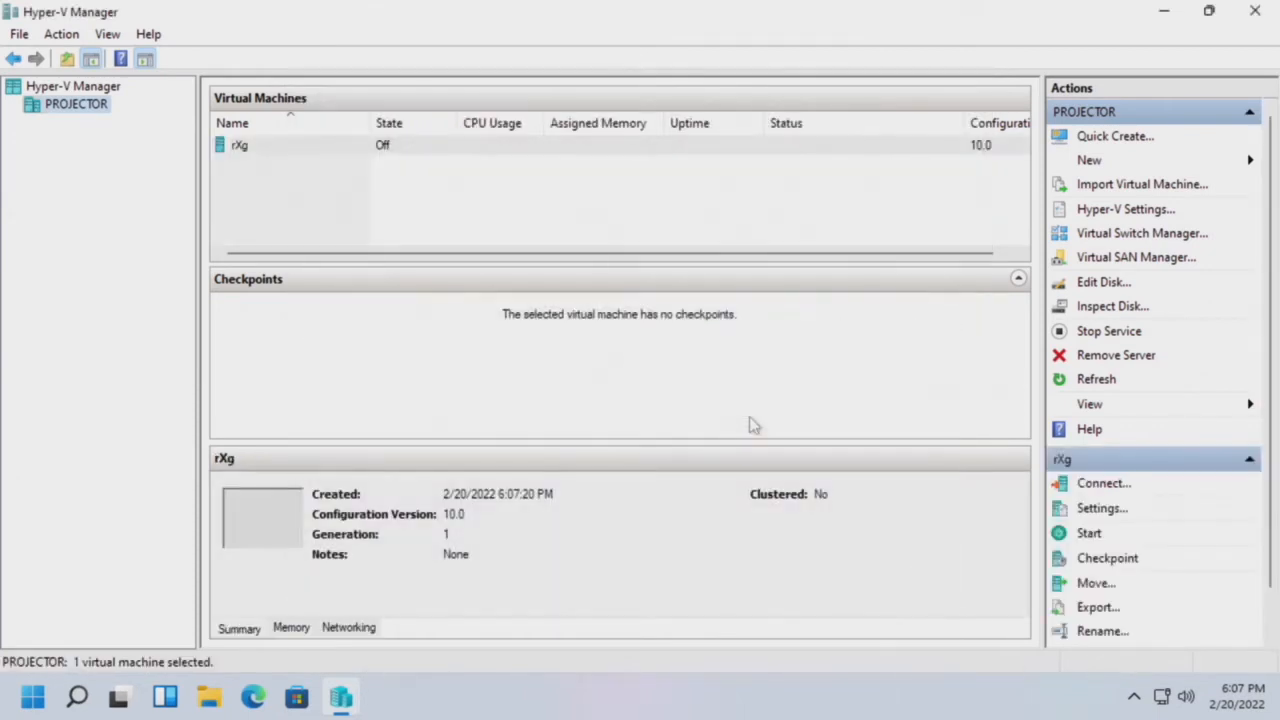
Step: Connect rXg's network adapters to Private LAN 2, Private LAN 1 and Private LAN 0
{"action": "left_click", "coordinate": [1102, 508]}
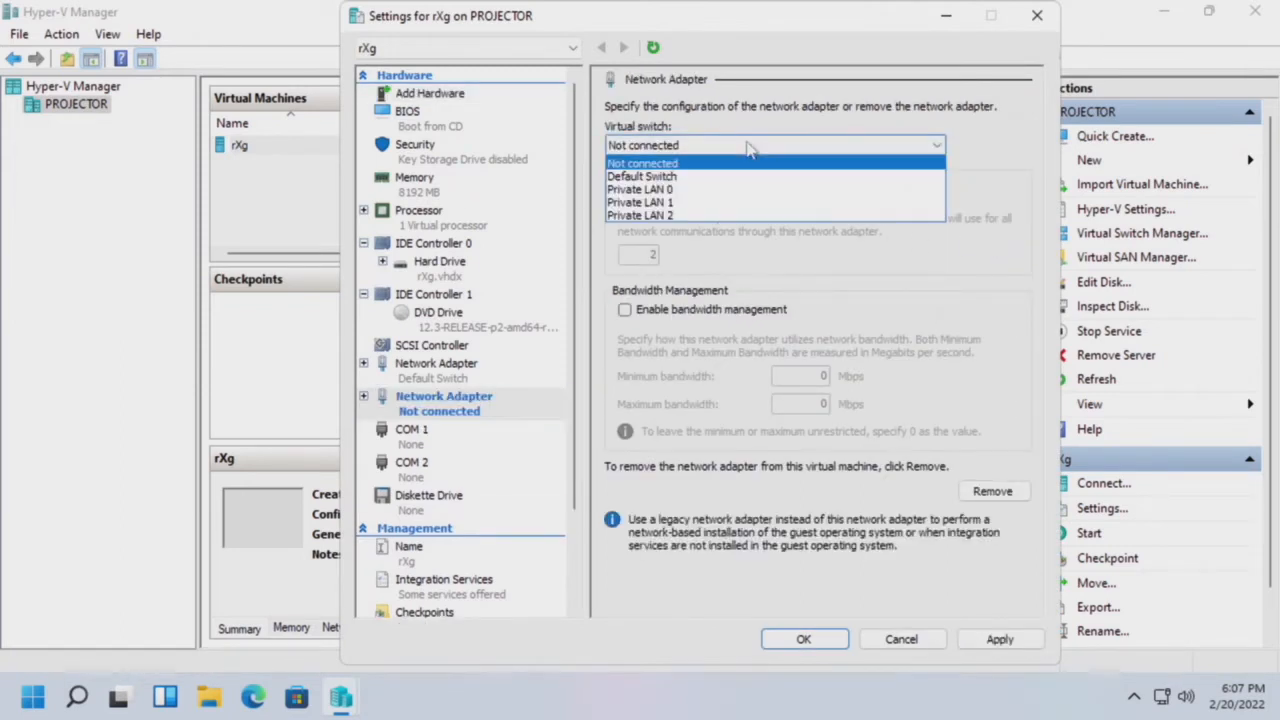
{"action": "left_click", "coordinate": [640, 215]}
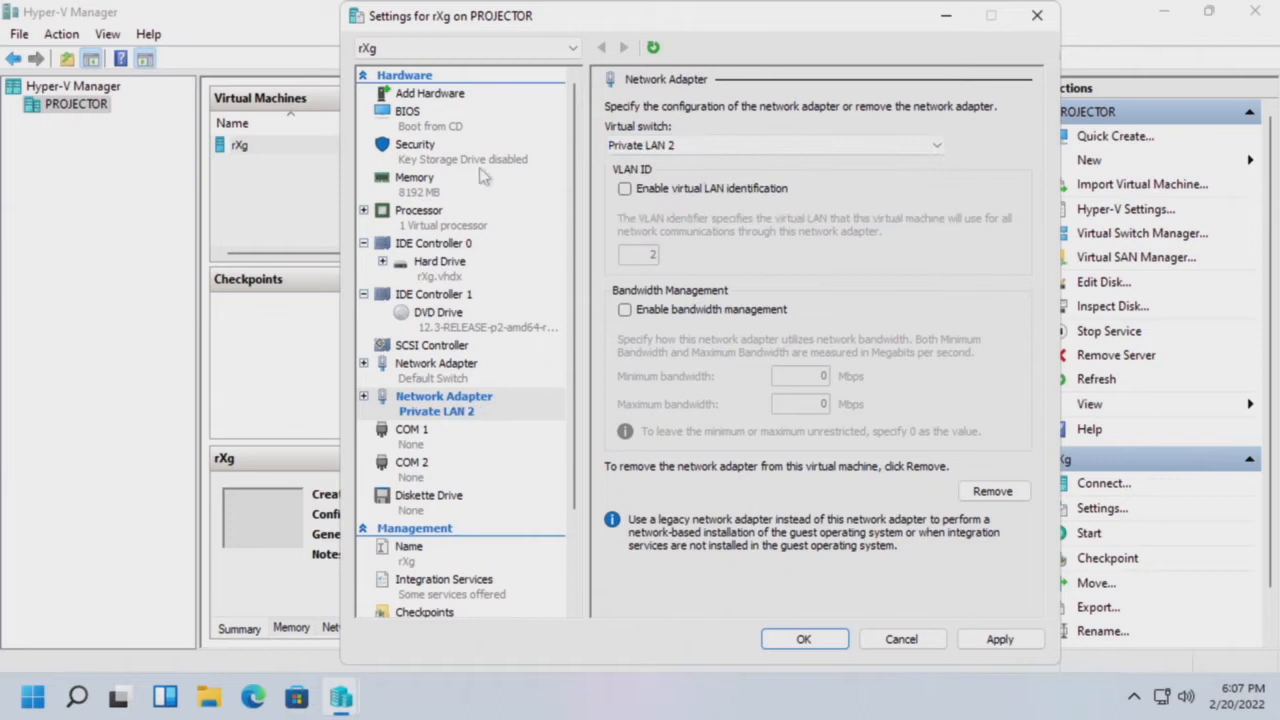
{"action": "left_click", "coordinate": [430, 92]}
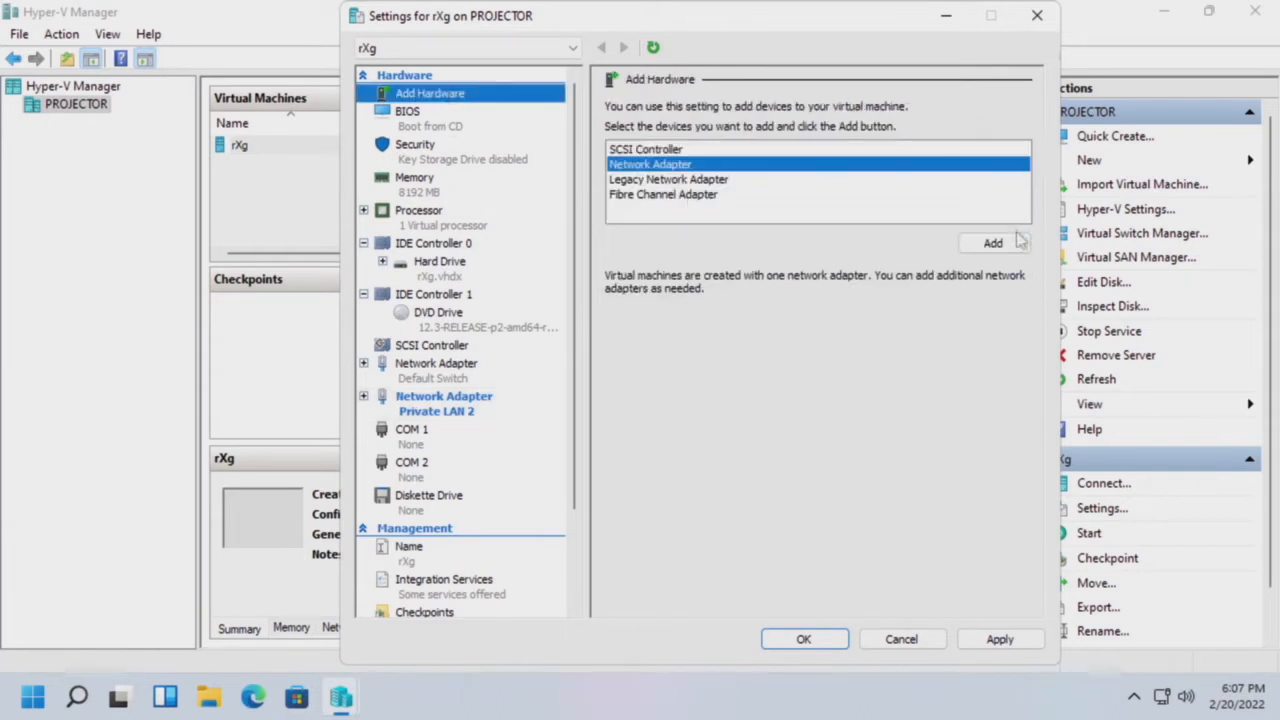
{"action": "left_click", "coordinate": [992, 242]}
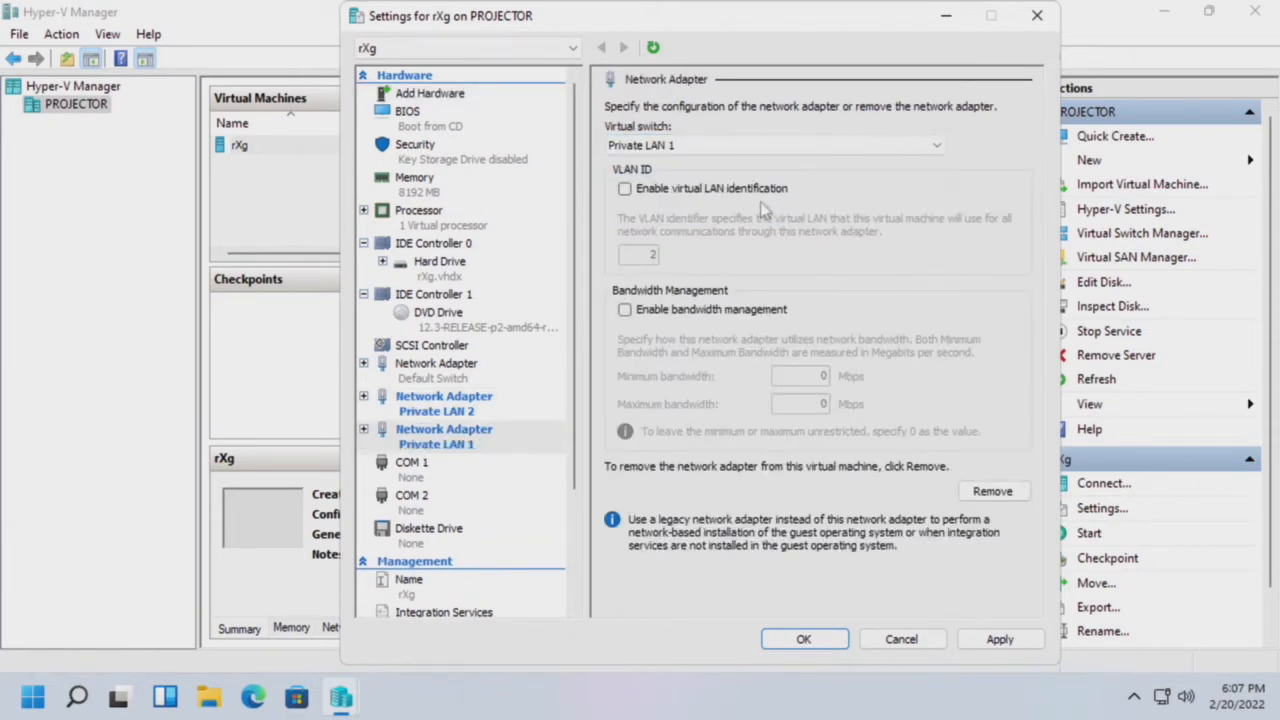
{"action": "left_click", "coordinate": [430, 92]}
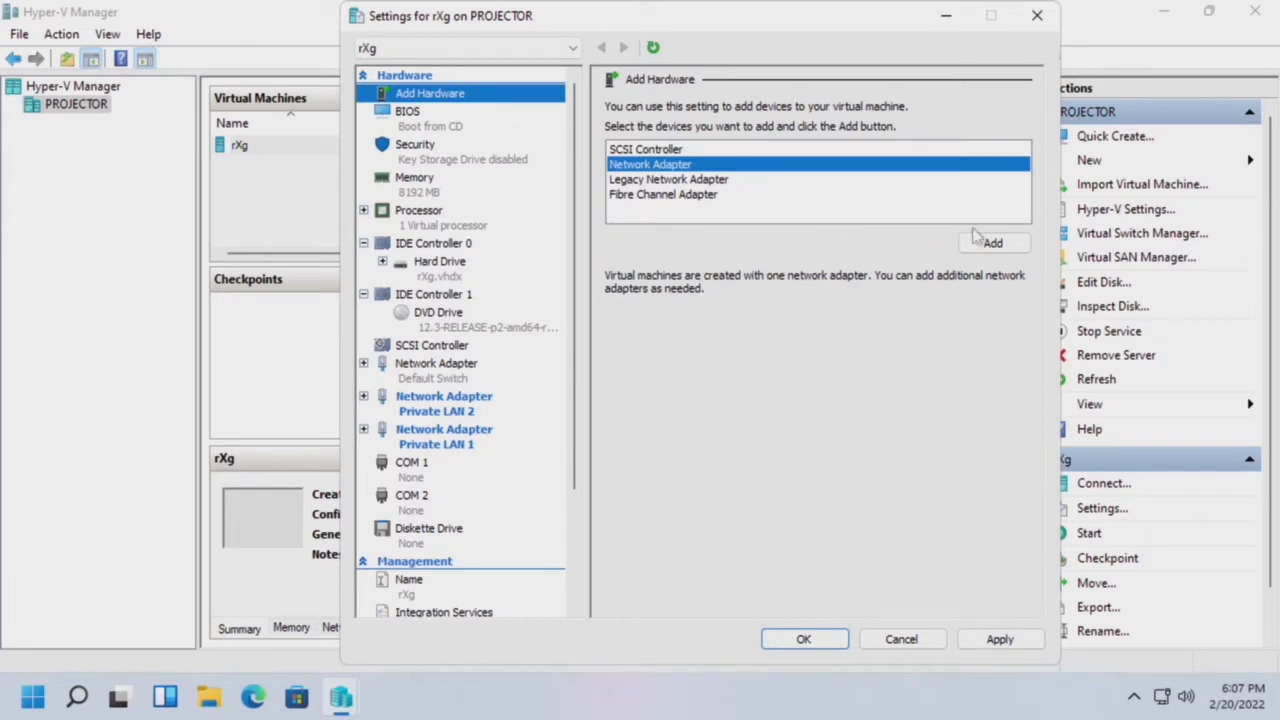
{"action": "left_click", "coordinate": [992, 242]}
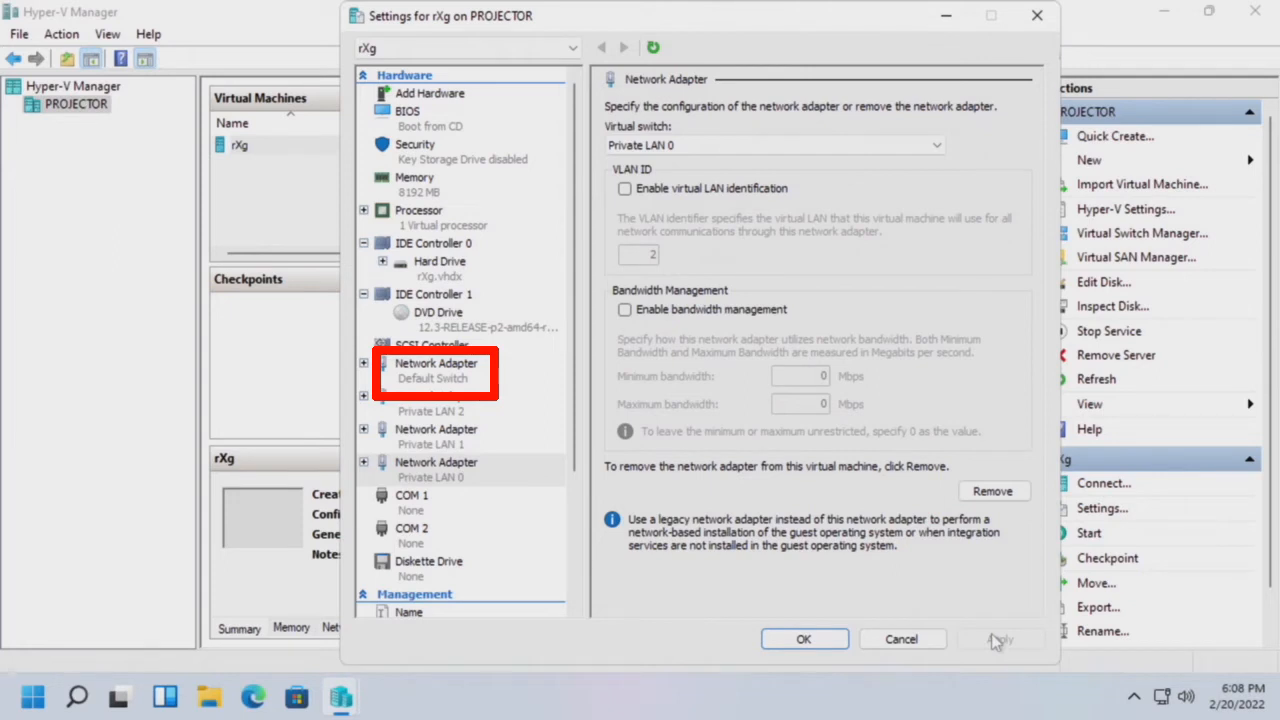
{"action": "left_click", "coordinate": [435, 468]}
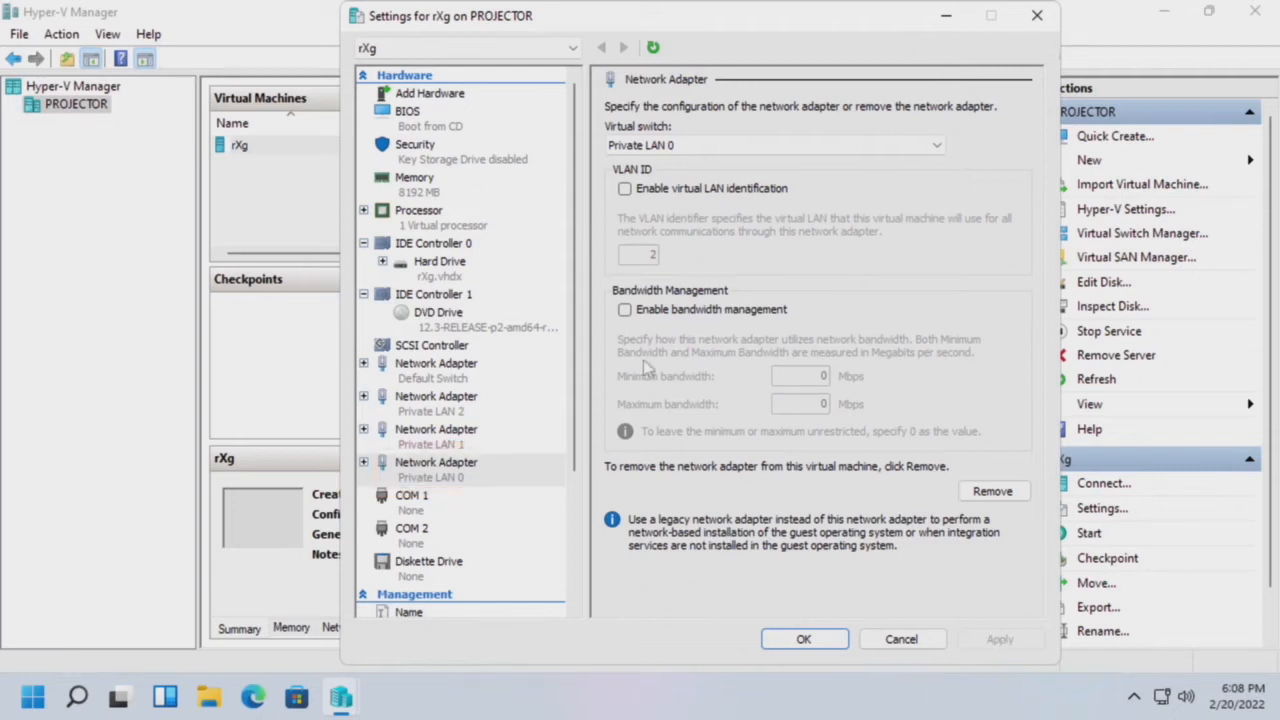
Step: Set rXg to 2 virtual processors and save the settings
{"action": "left_click", "coordinate": [418, 182]}
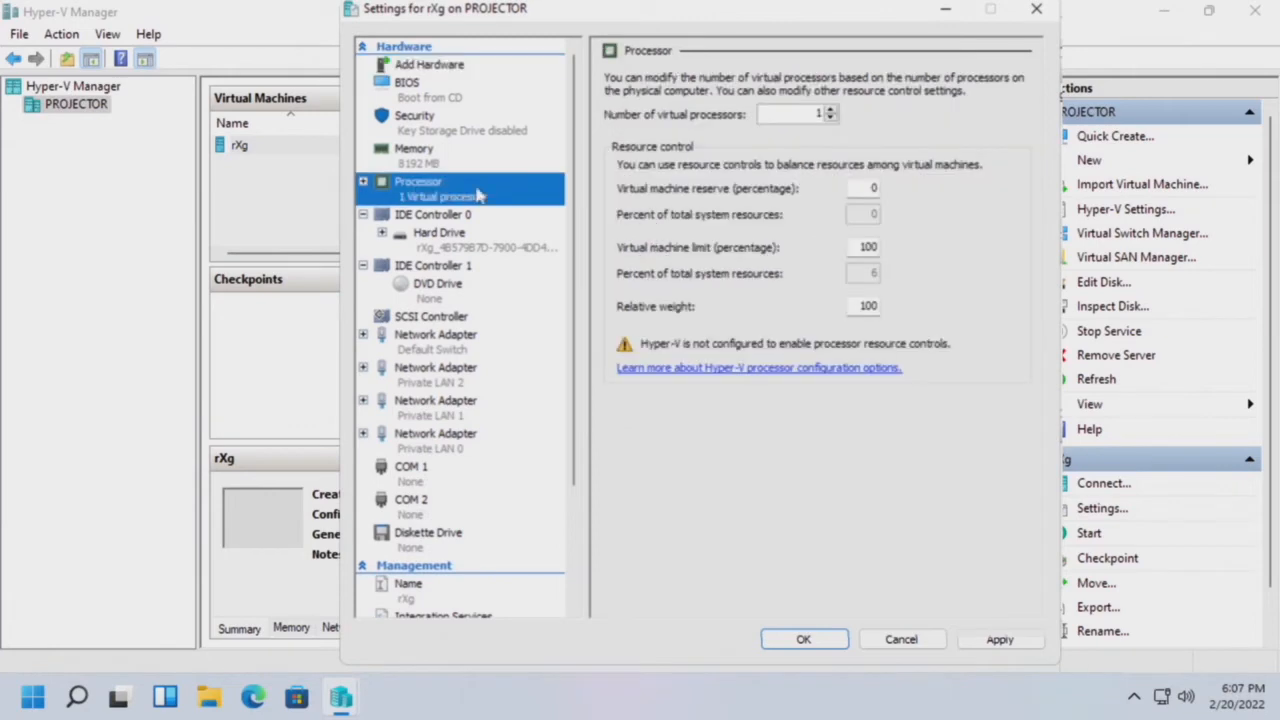
{"action": "left_click", "coordinate": [830, 109]}
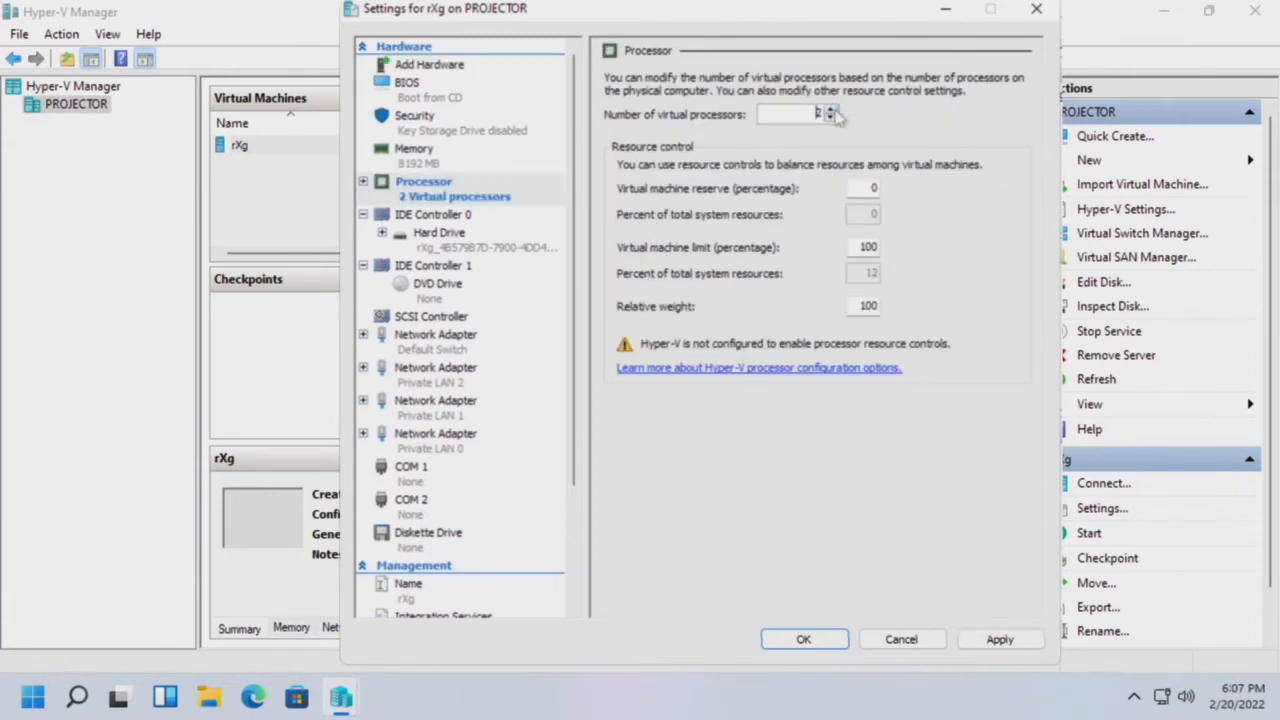
{"action": "left_click", "coordinate": [803, 639]}
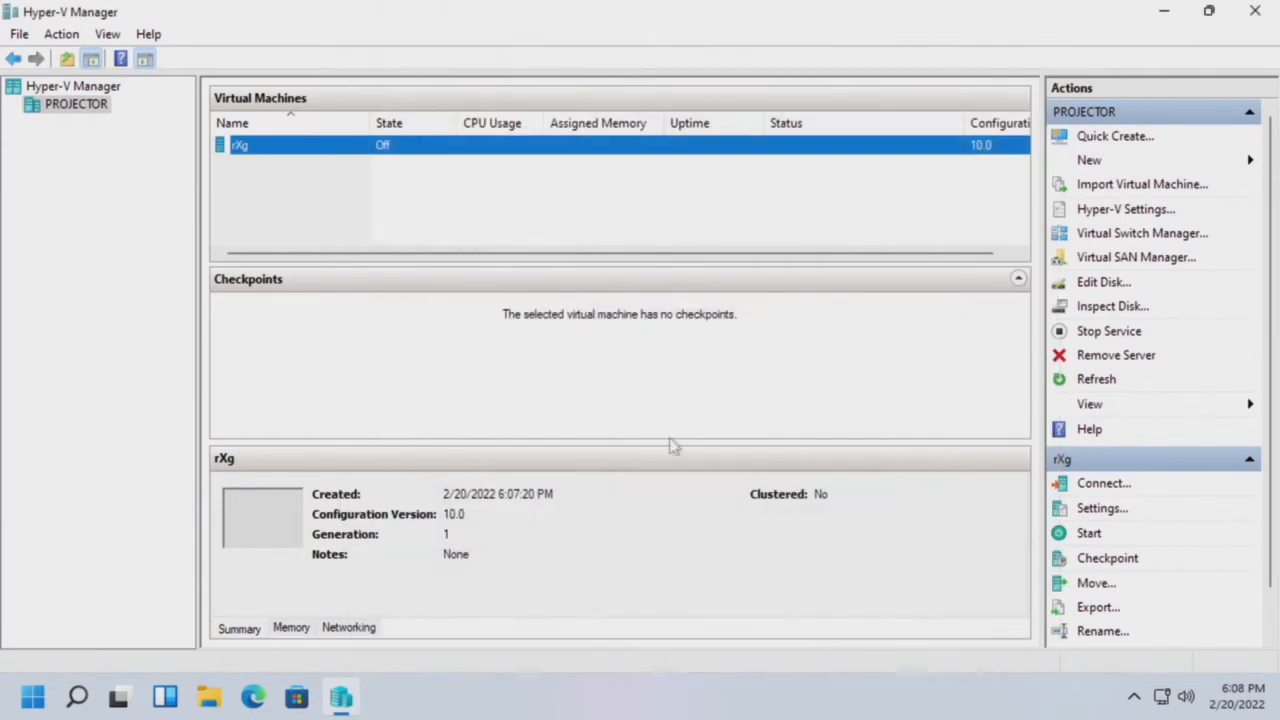
Step: Connect to rXg and begin the operating system installation
{"action": "right_click", "coordinate": [240, 145]}
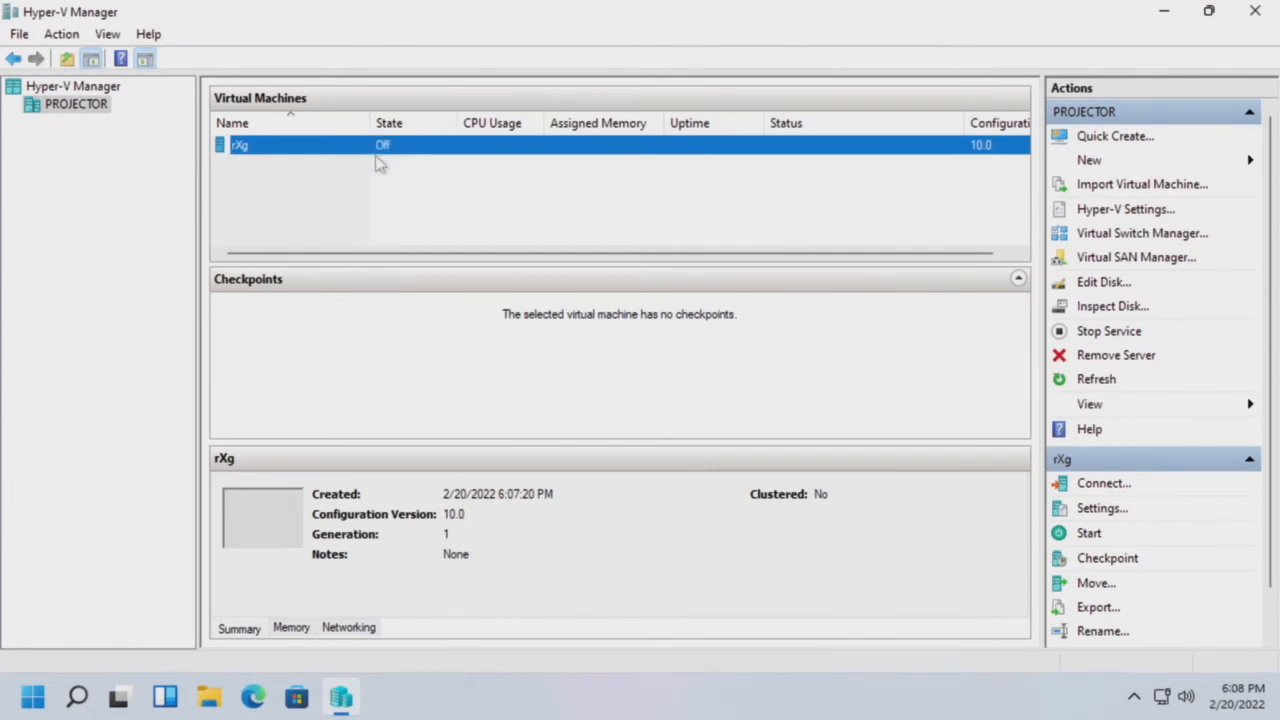
{"action": "left_click", "coordinate": [1089, 533]}
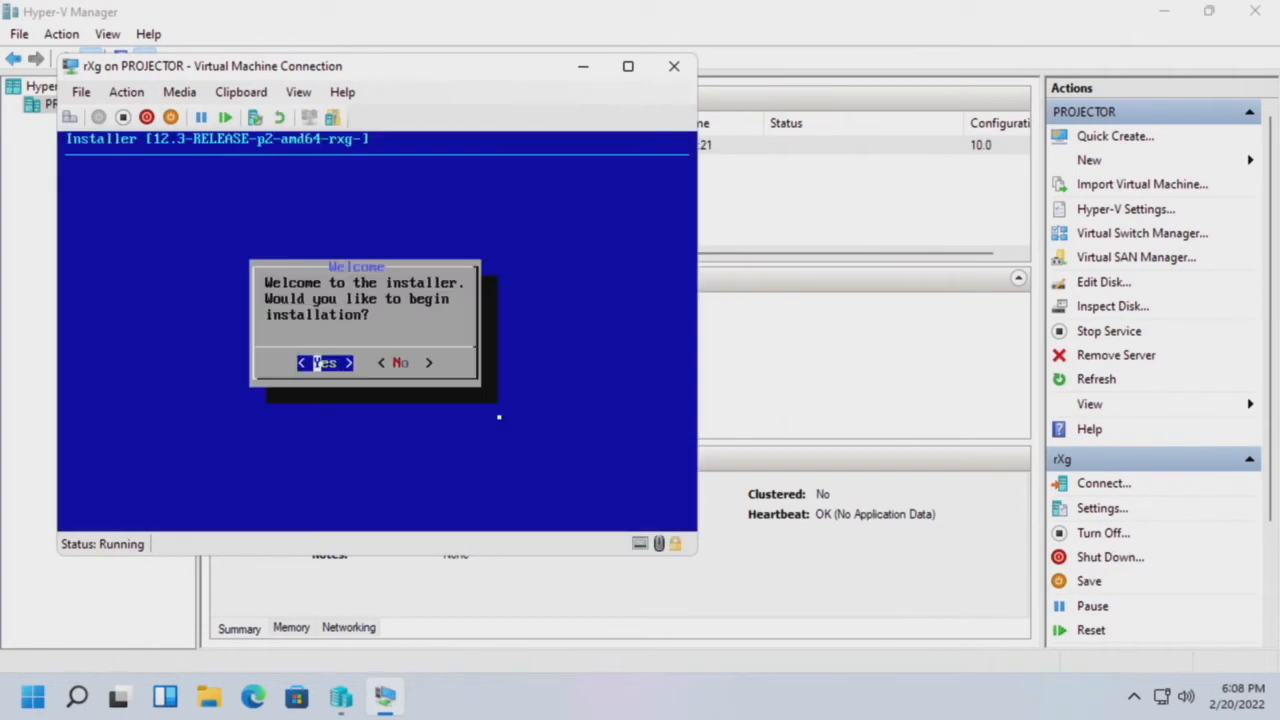
{"action": "left_click", "coordinate": [324, 362]}
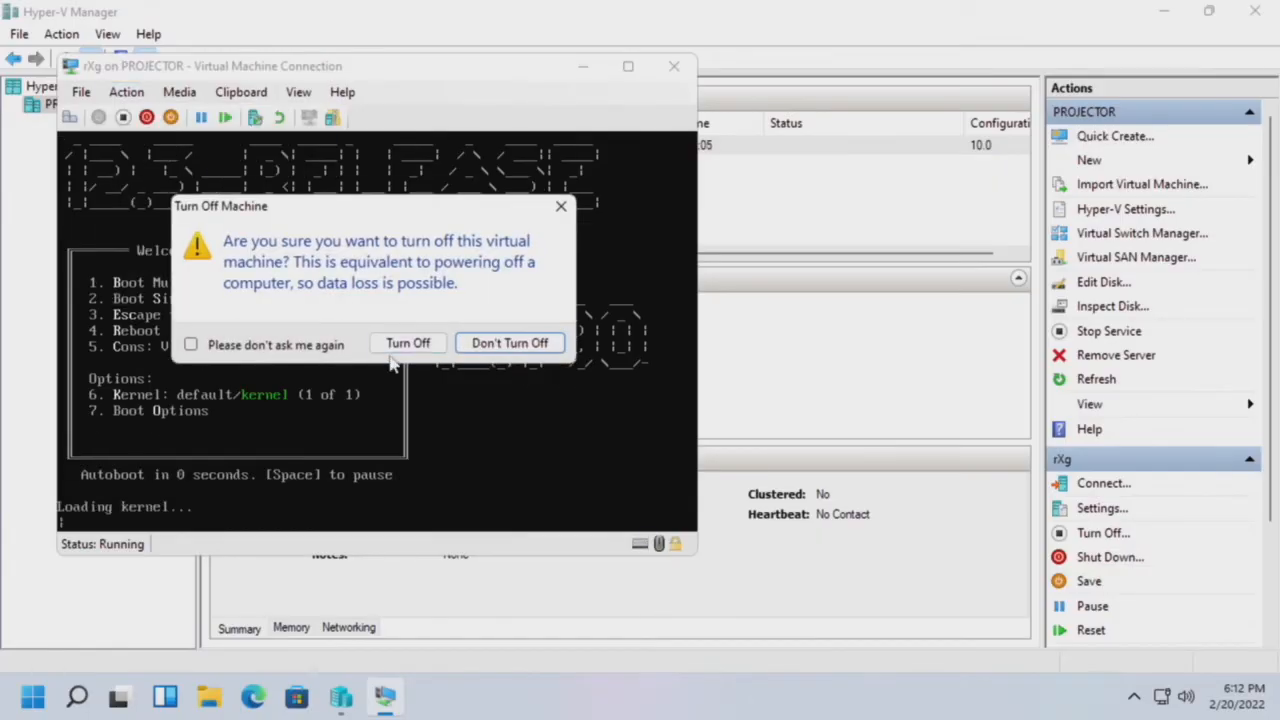
Step: Turn off rXg and set its DVD drive to None, detaching the installer image
{"action": "left_click", "coordinate": [126, 92]}
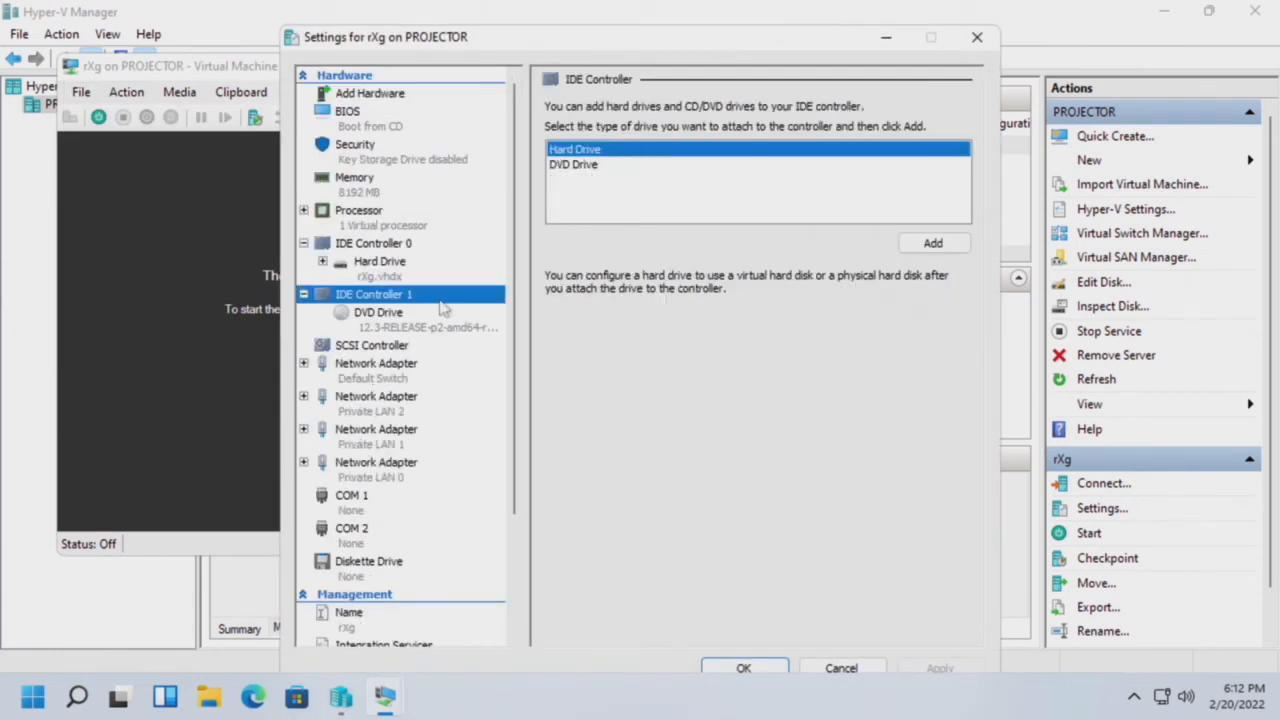
{"action": "left_click", "coordinate": [378, 312]}
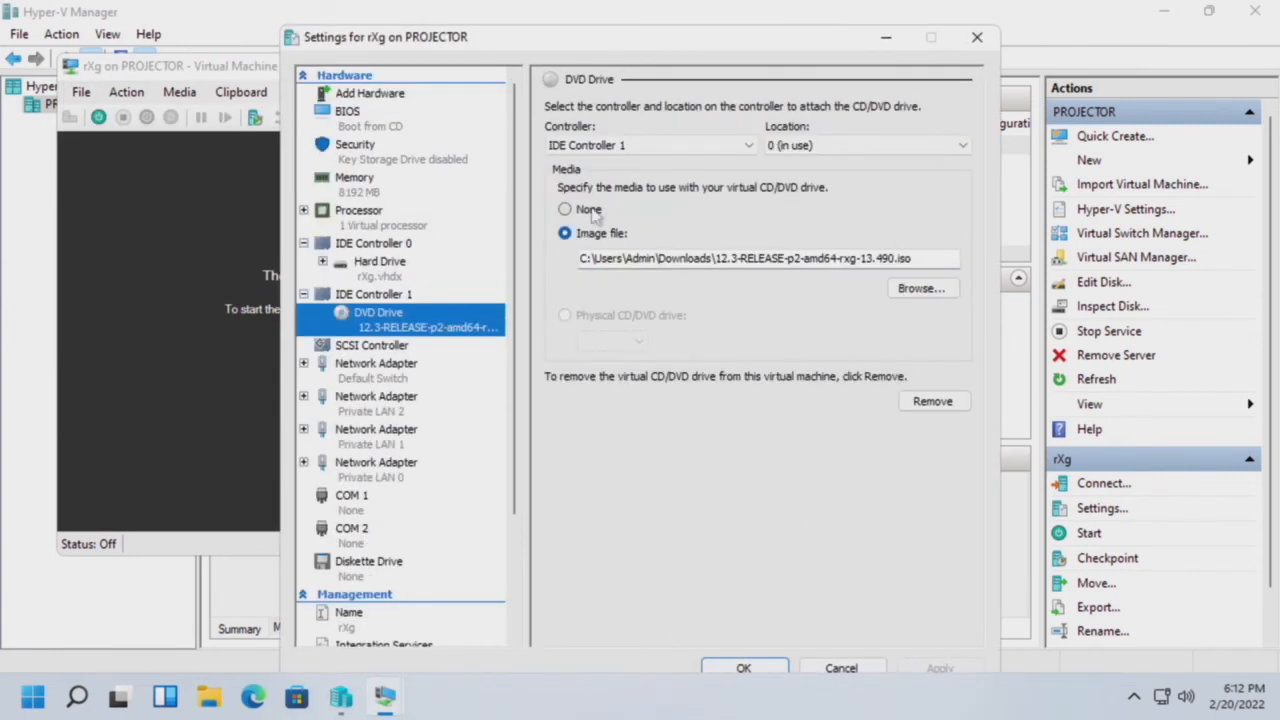
{"action": "left_click", "coordinate": [565, 209]}
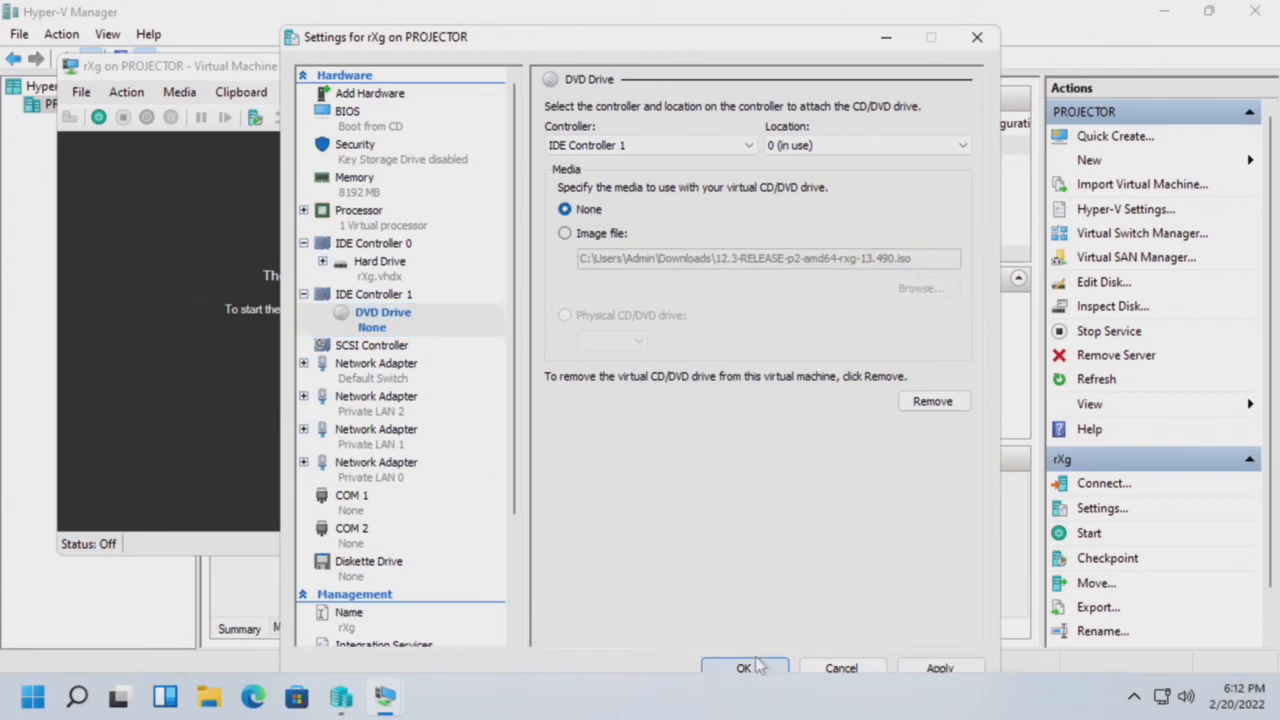
{"action": "left_click", "coordinate": [744, 667]}
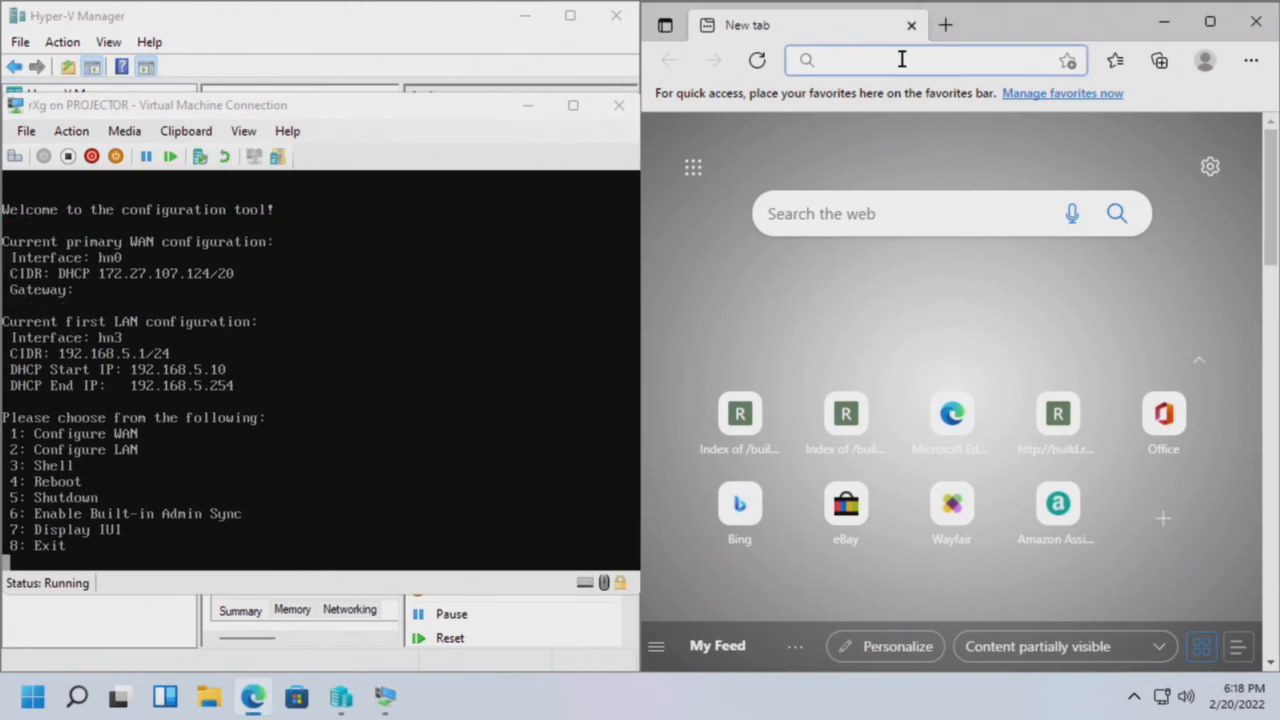
{"action": "type", "text": "https://1"}
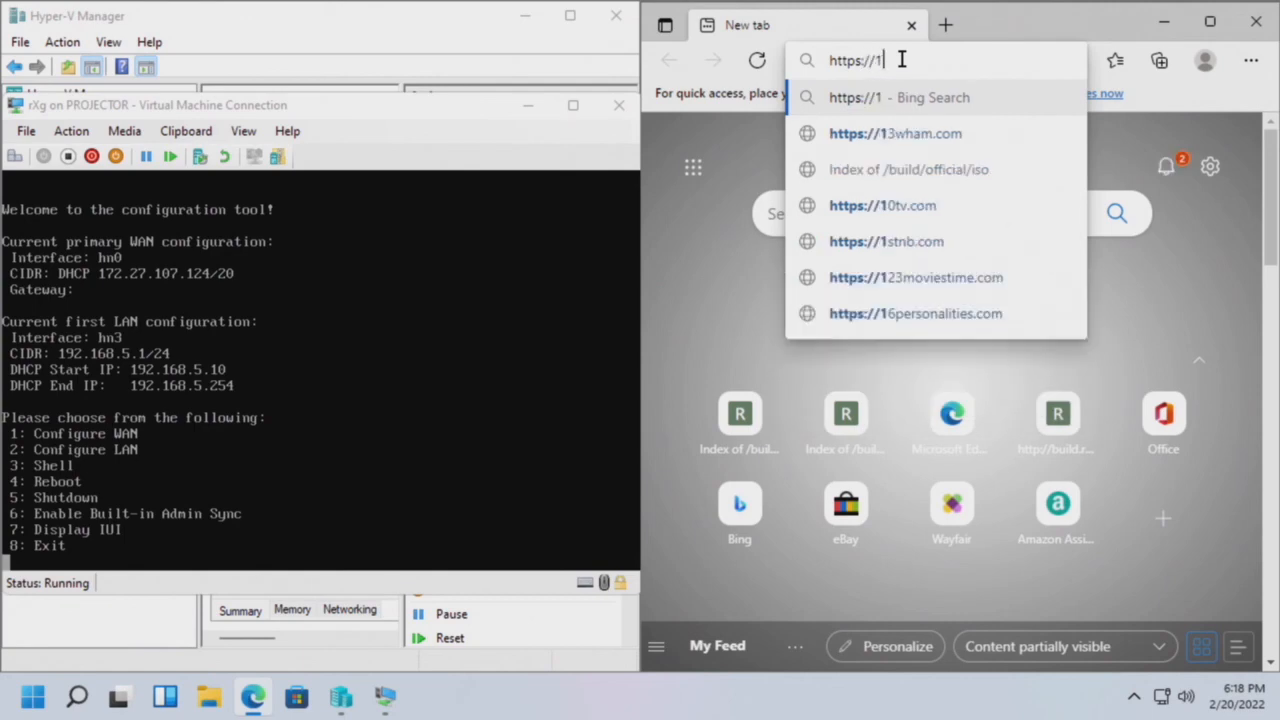